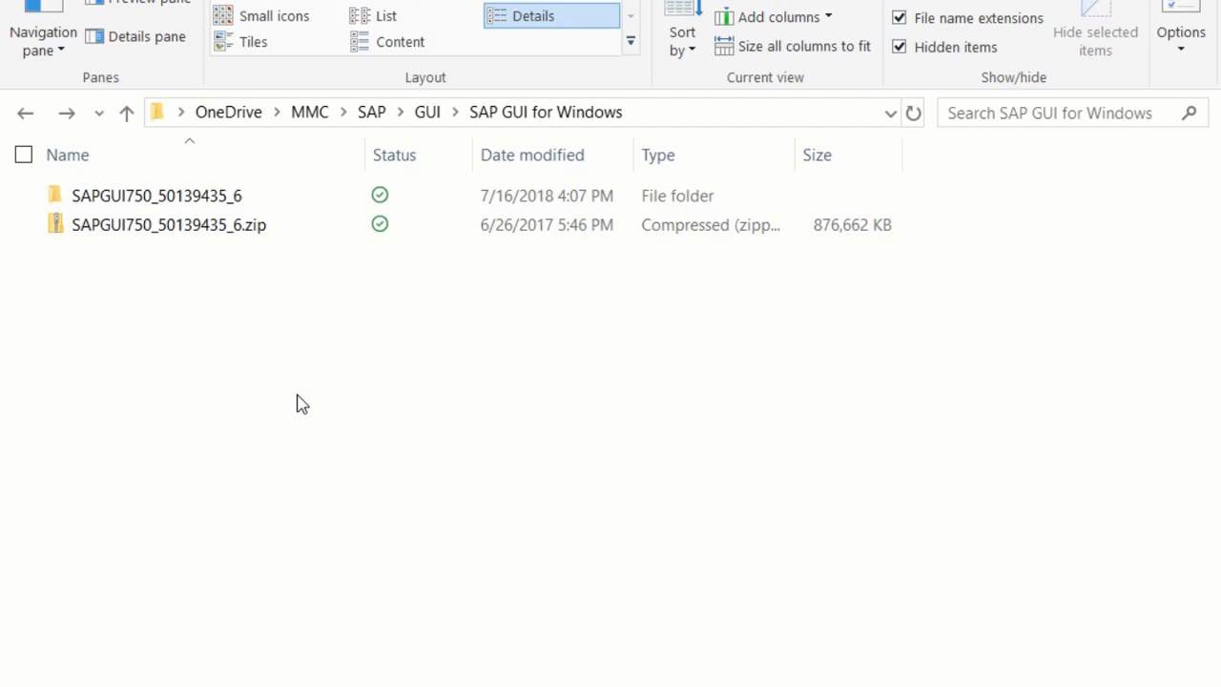
mouse_move(275, 386)
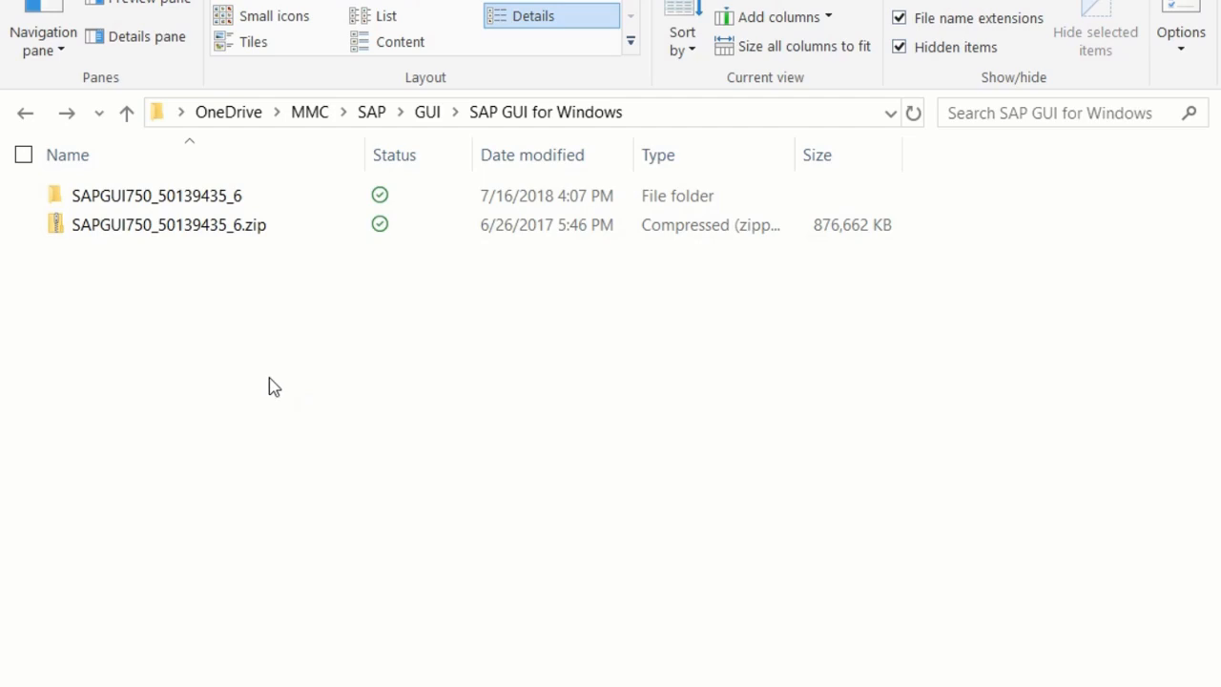
Step: Navigate into SAPGUI750_50139435_6, the Presentation 7.50 Comp. 1 folder and PRES1
click(170, 225)
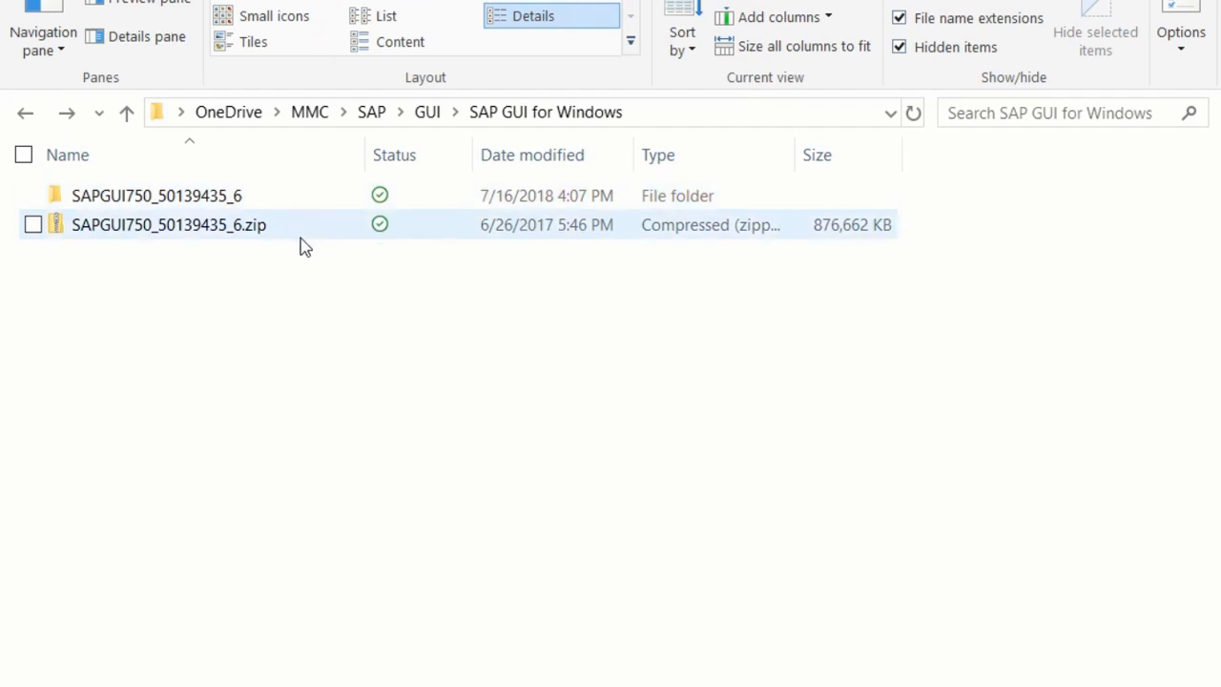
mouse_move(302, 237)
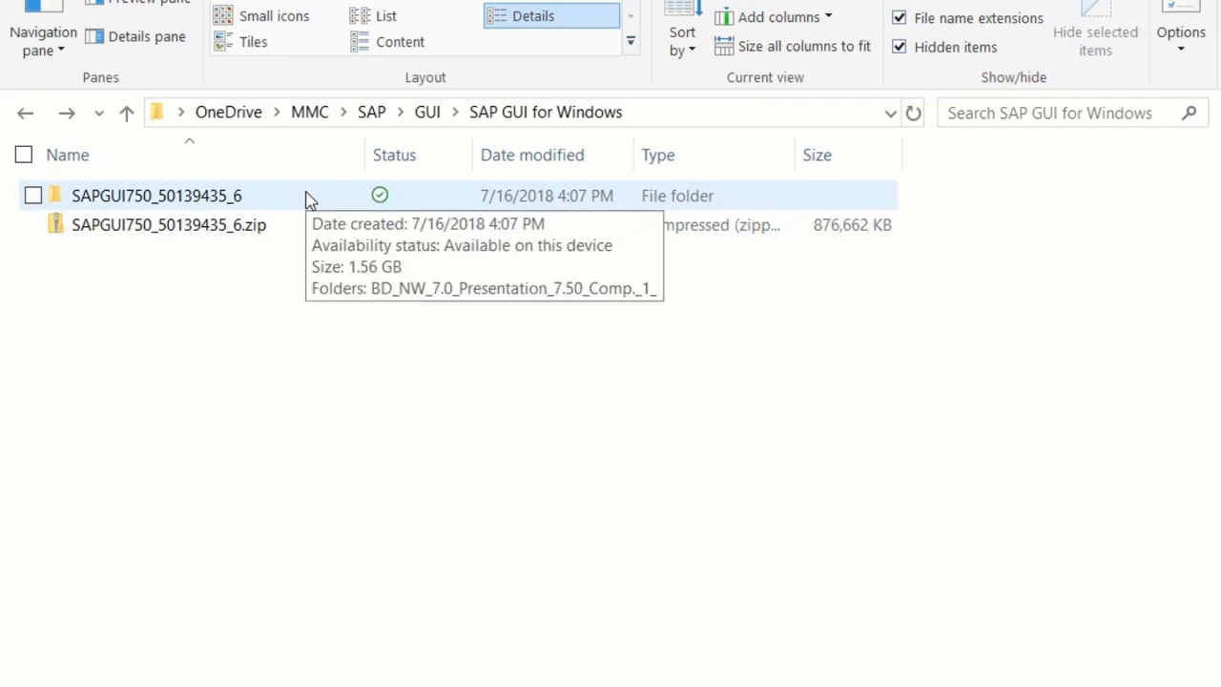
mouse_move(298, 198)
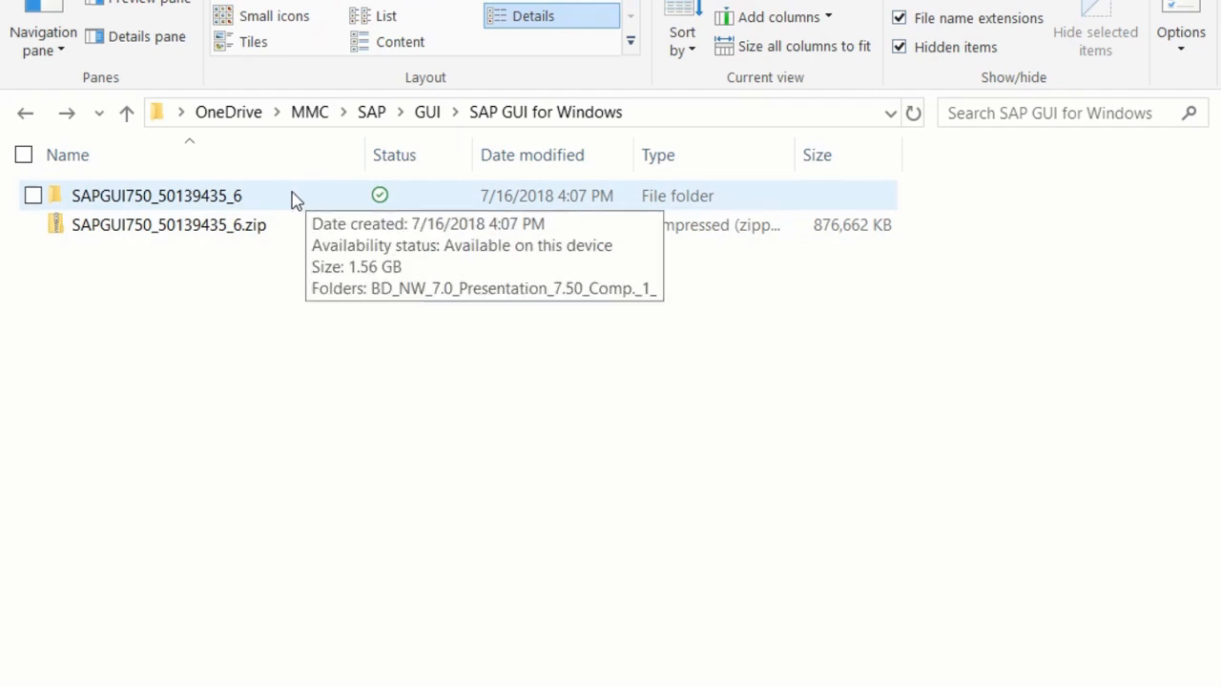
mouse_move(256, 206)
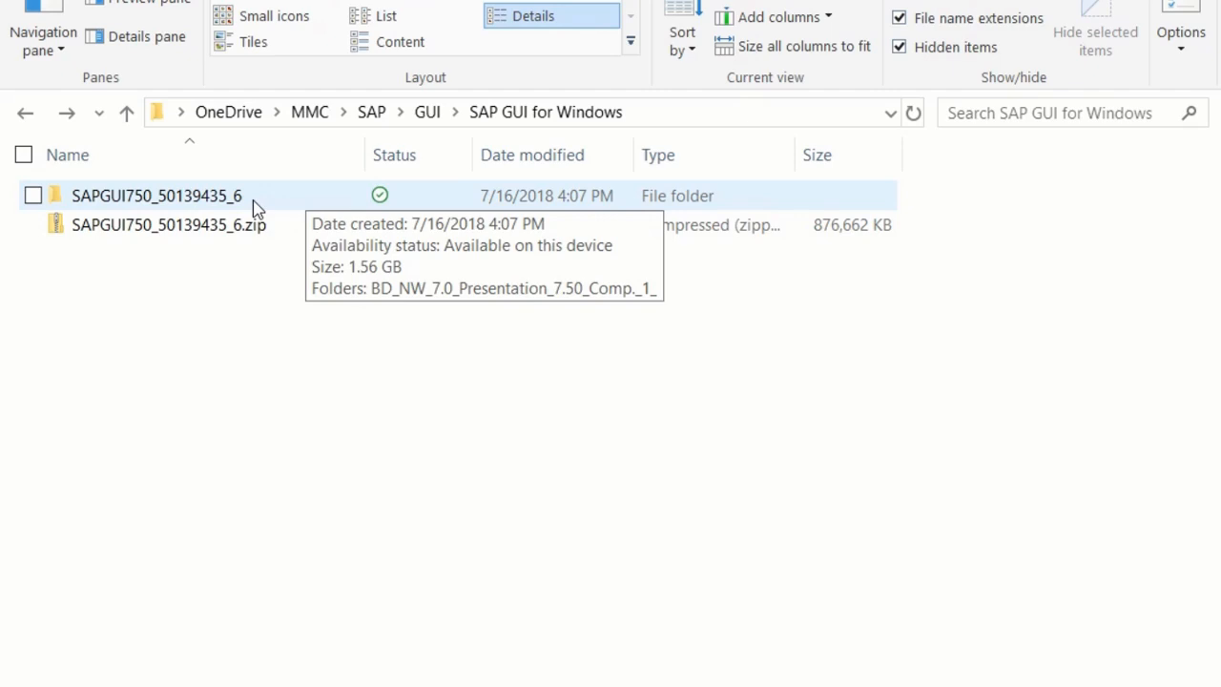
double_click(157, 195)
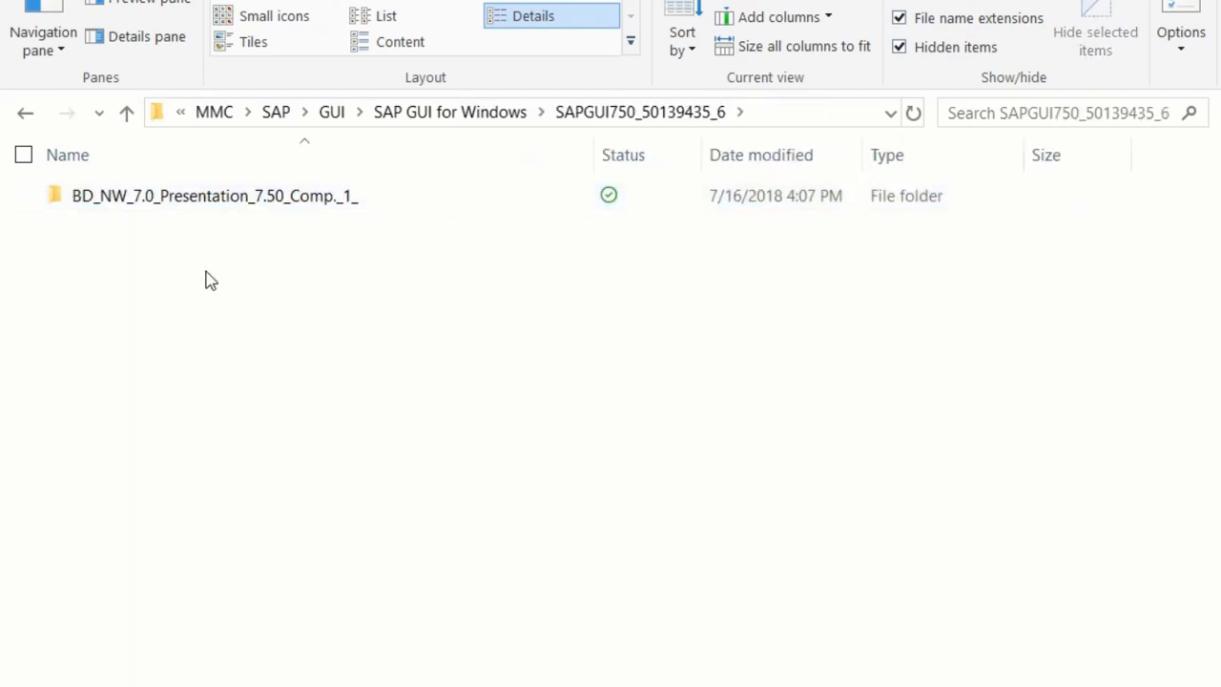
mouse_move(191, 233)
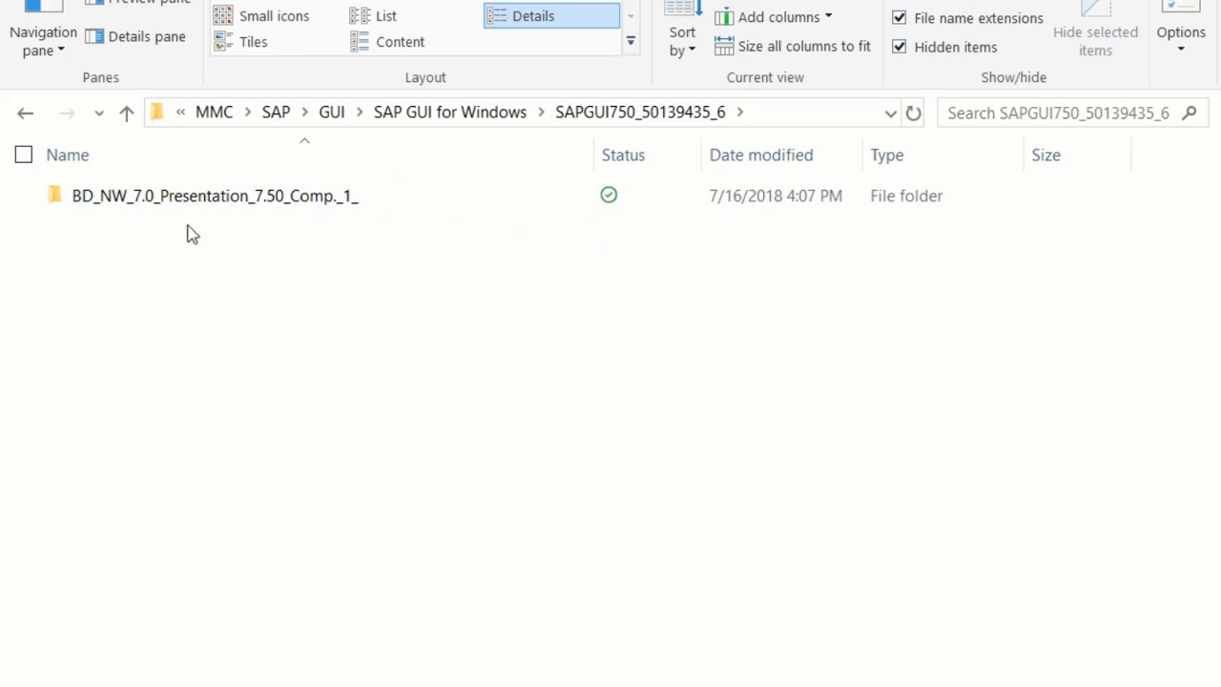
mouse_move(214, 195)
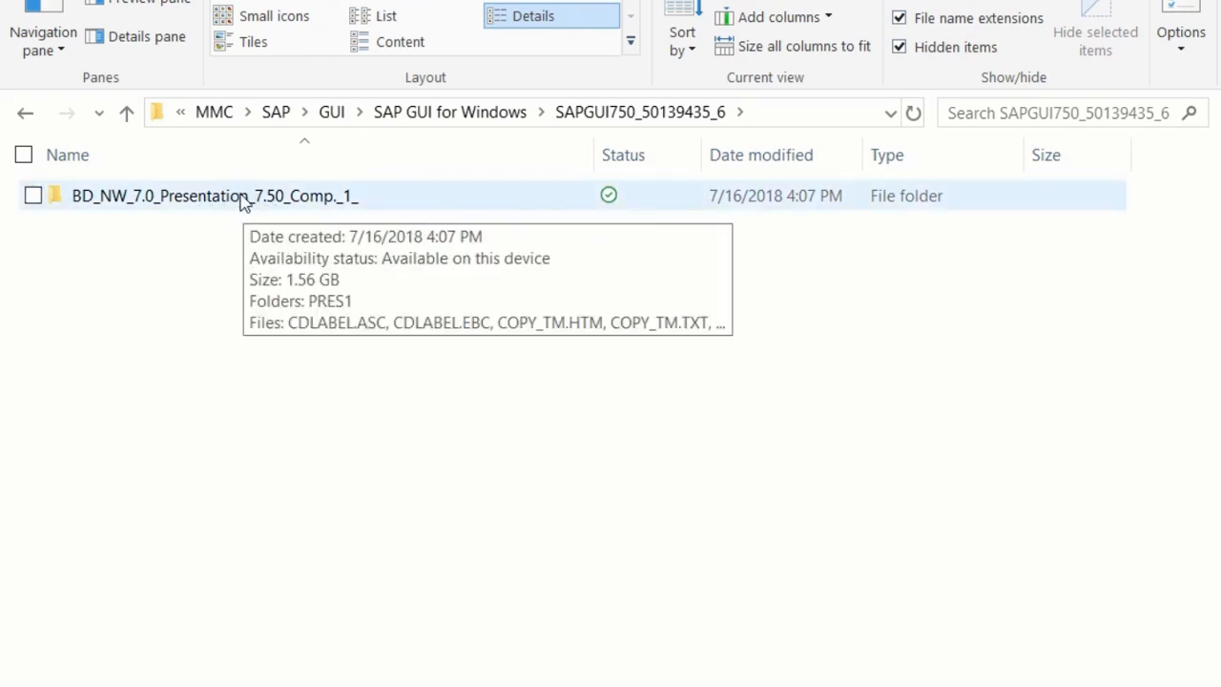
double_click(213, 194)
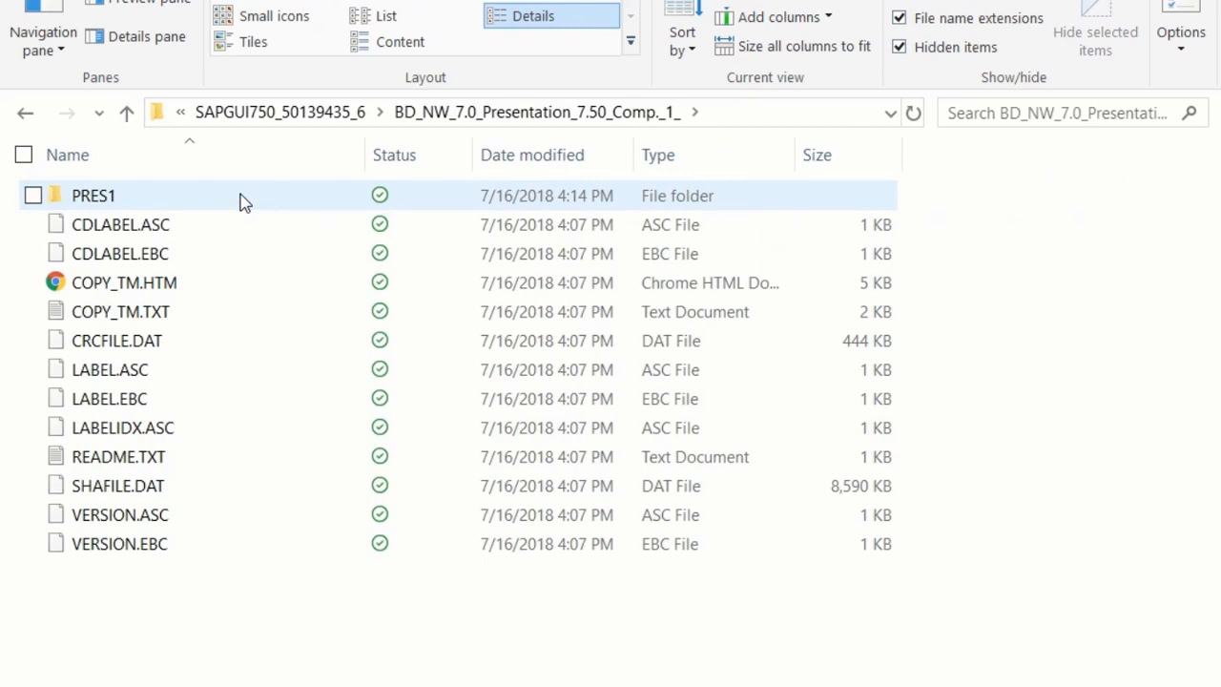
mouse_move(137, 214)
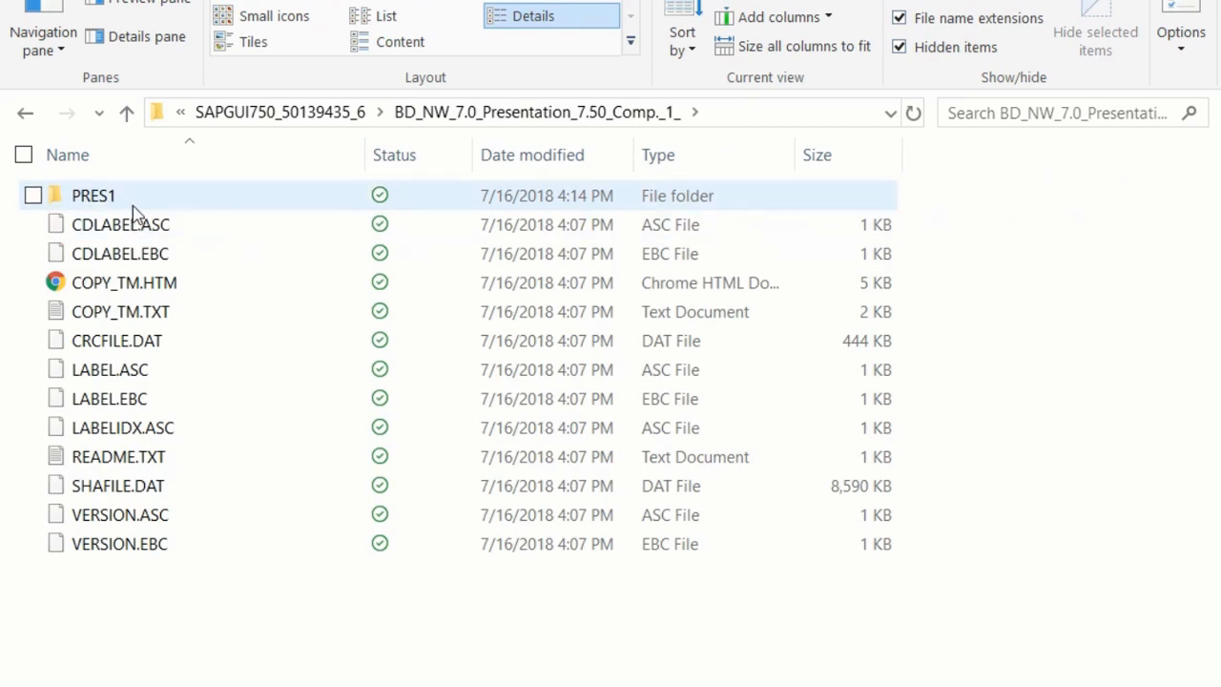
double_click(93, 195)
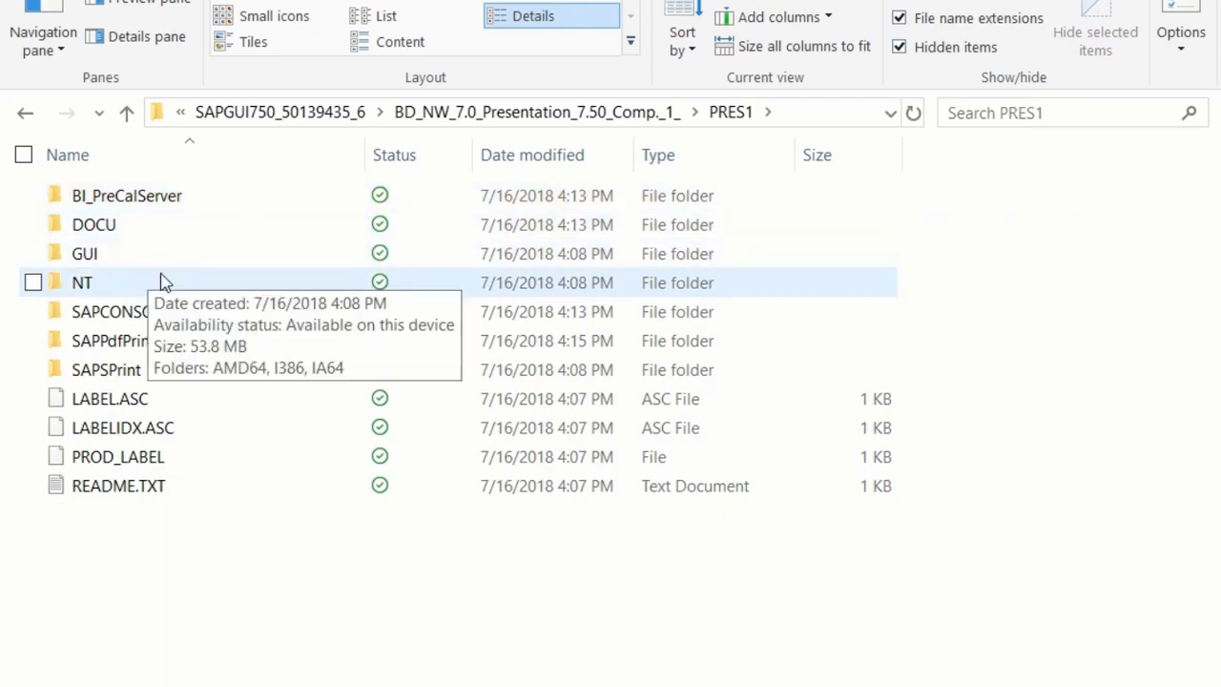
mouse_move(164, 254)
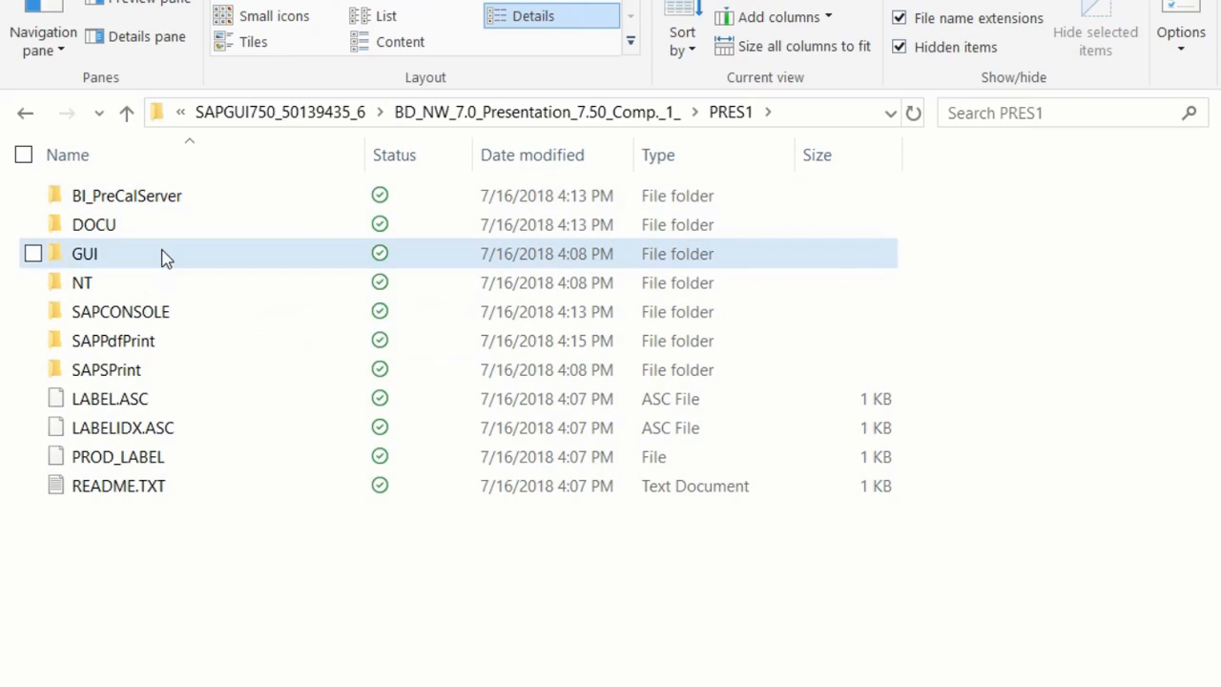
Step: Continue into GUI, WINDOWS and WIN32 to reach the SAP setup files
double_click(83, 253)
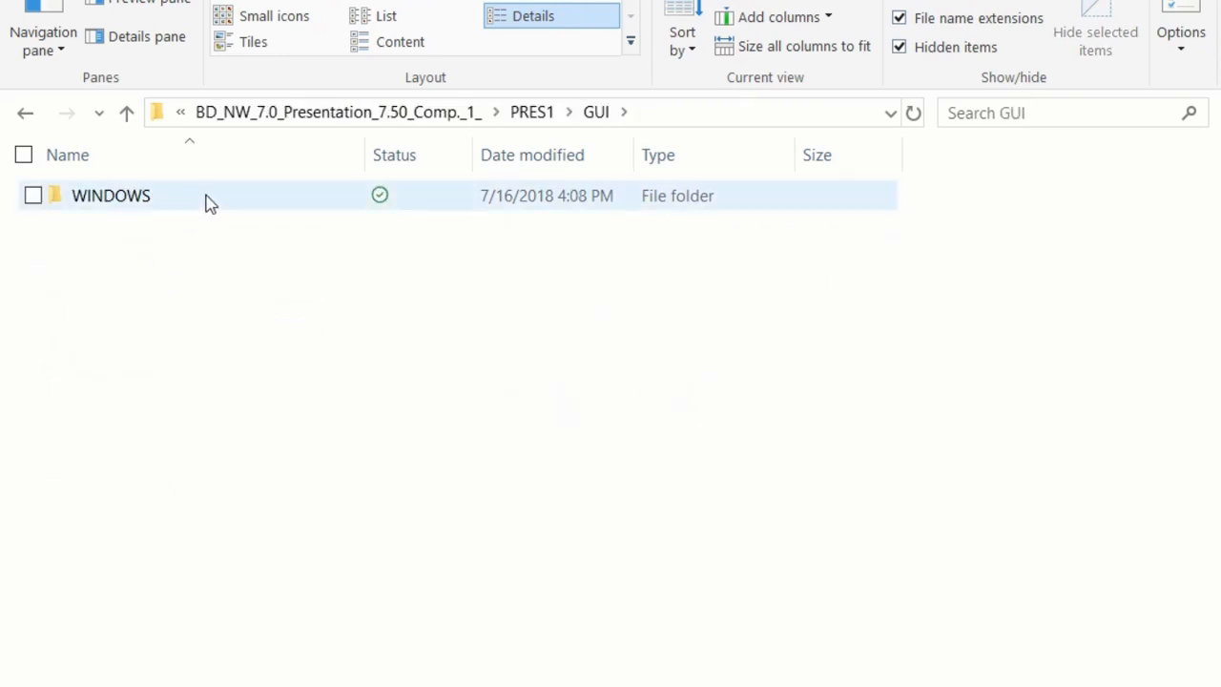
mouse_move(210, 195)
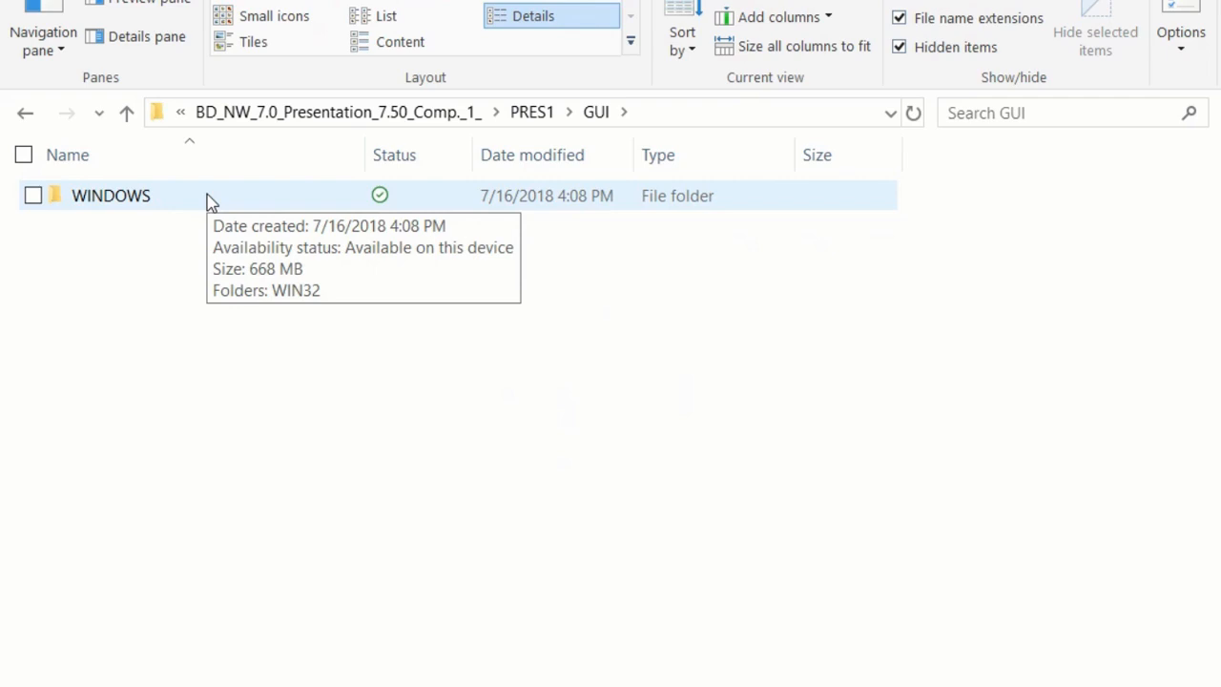
mouse_move(187, 214)
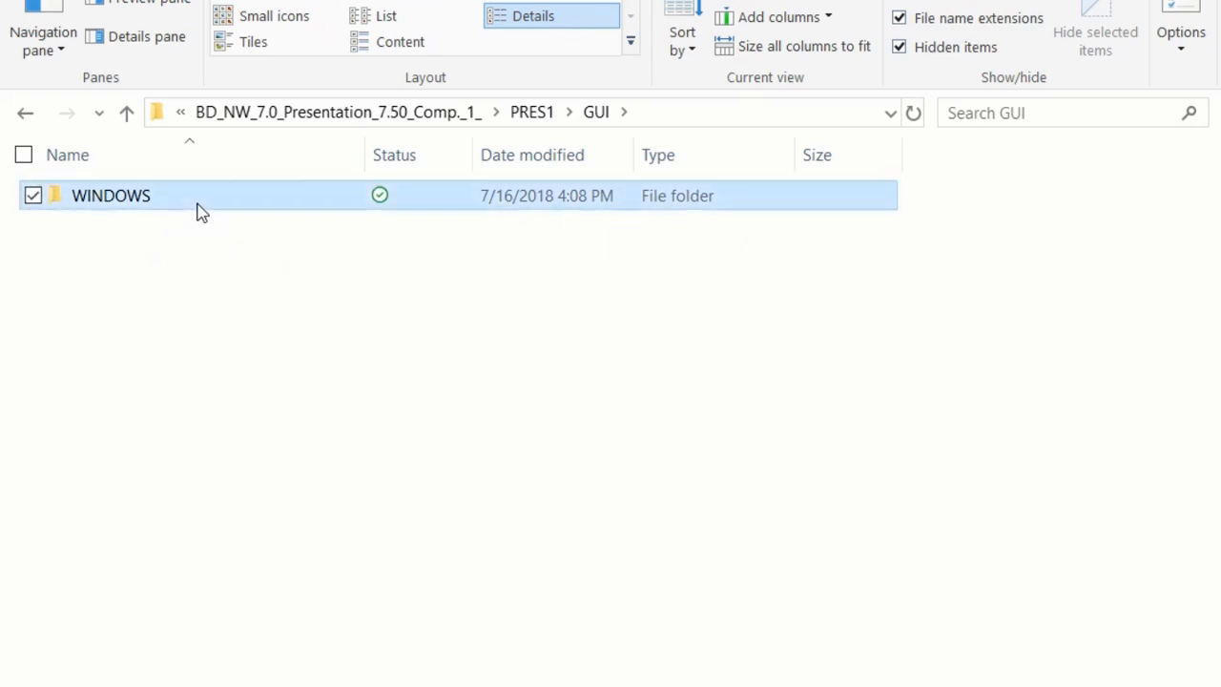
double_click(111, 194)
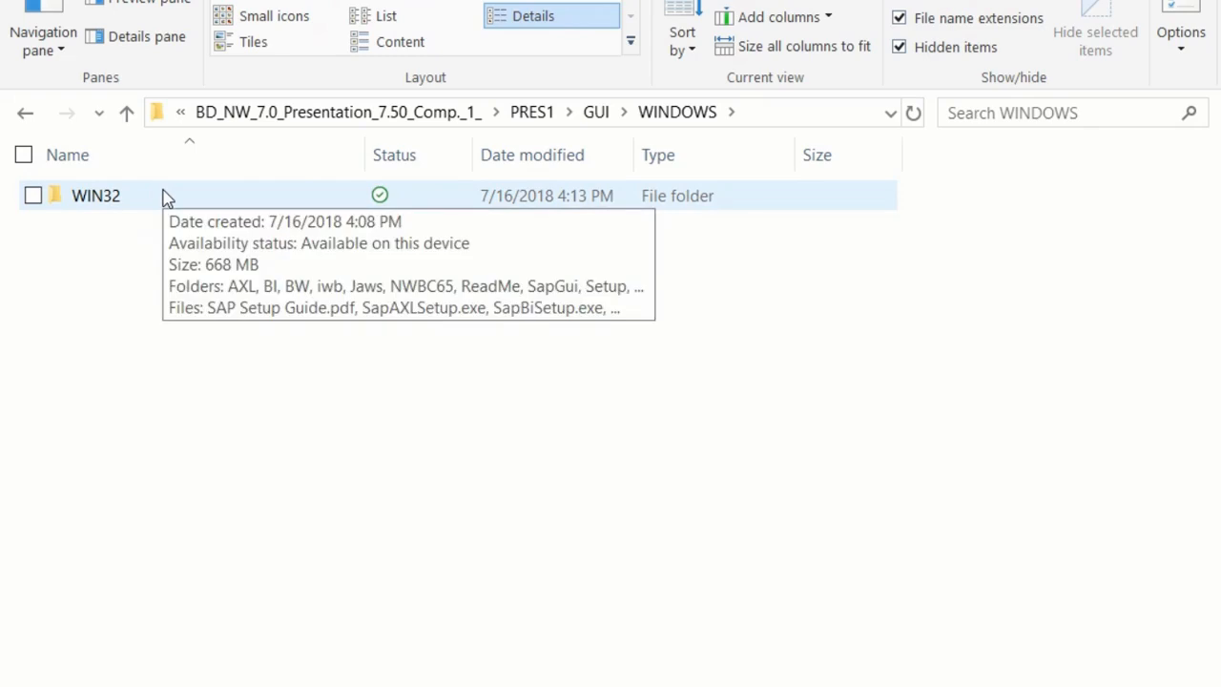
double_click(95, 194)
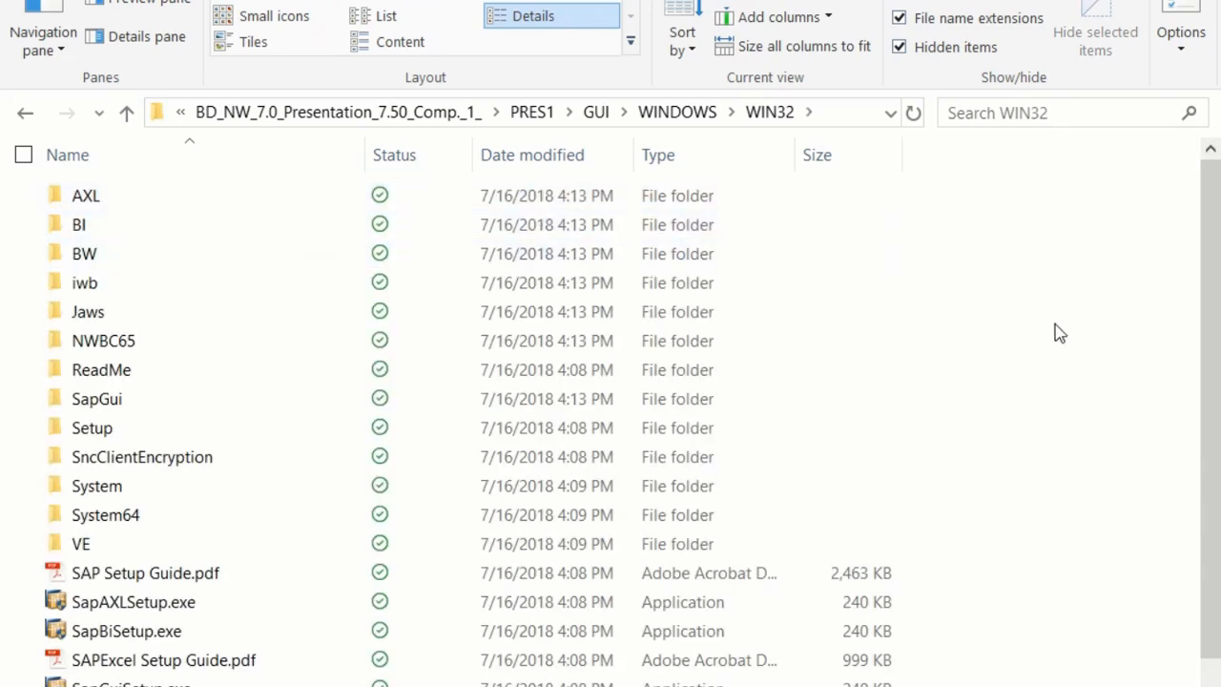
mouse_move(1202, 671)
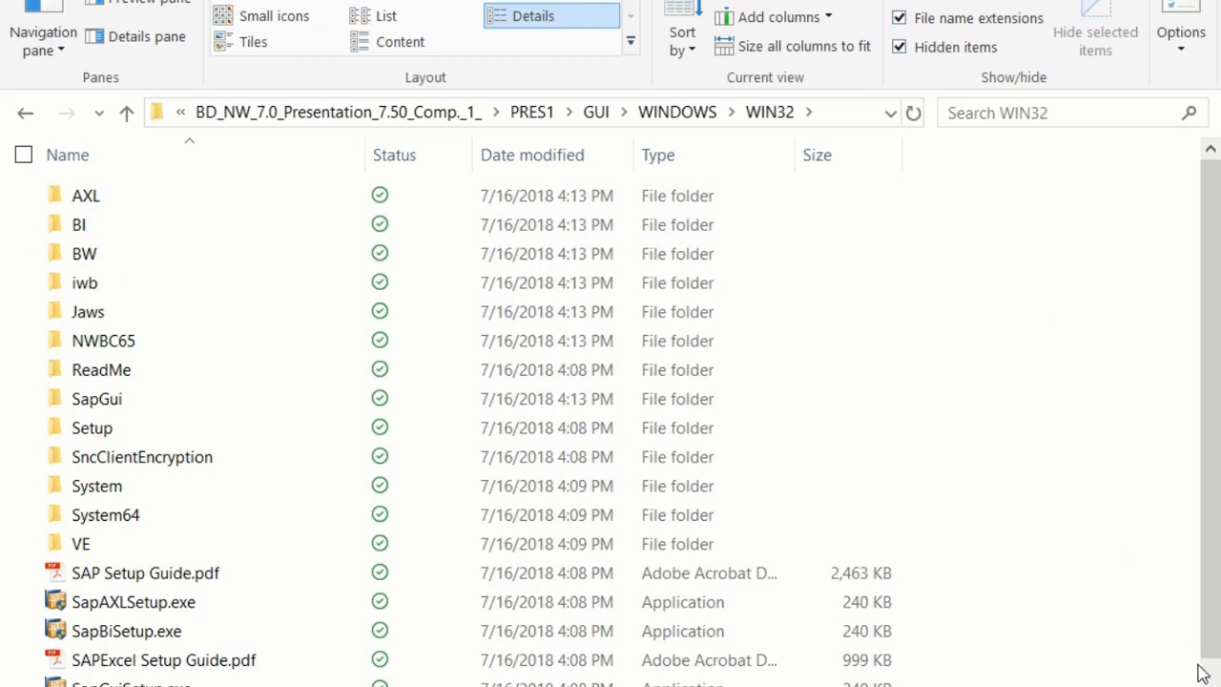
Step: Launch SapGuiSetup.exe from the WIN32 folder to start the SAP Front-End Installer
scroll(down, 3)
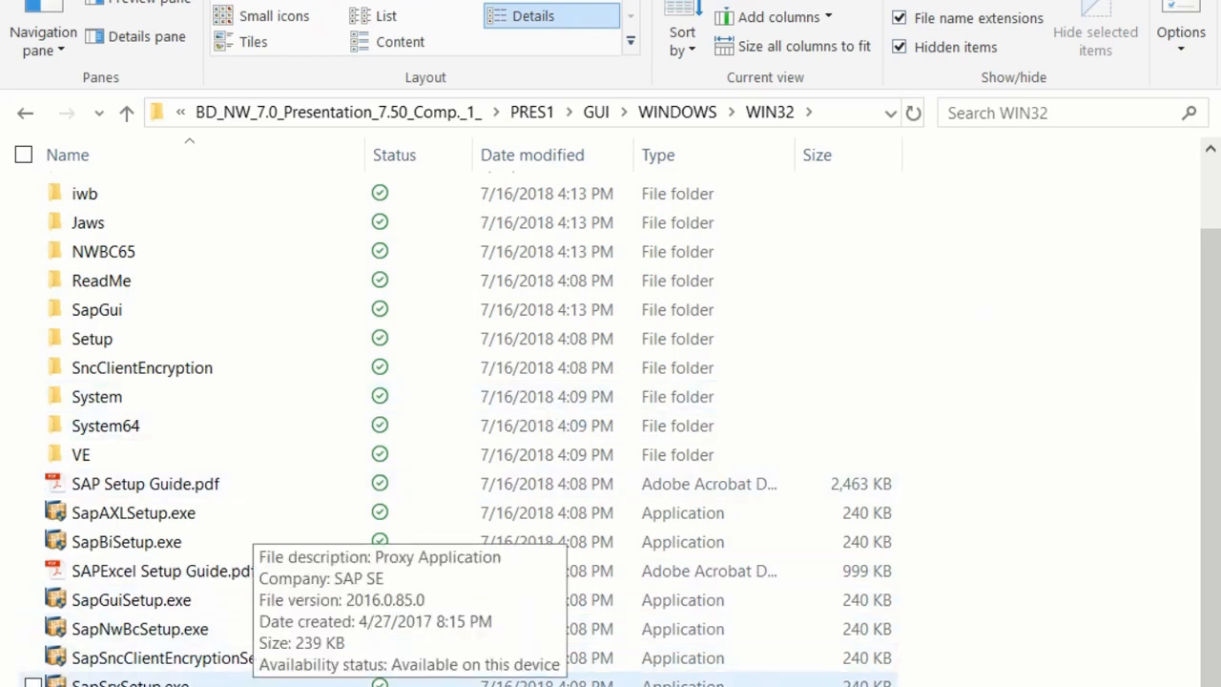
mouse_move(129, 599)
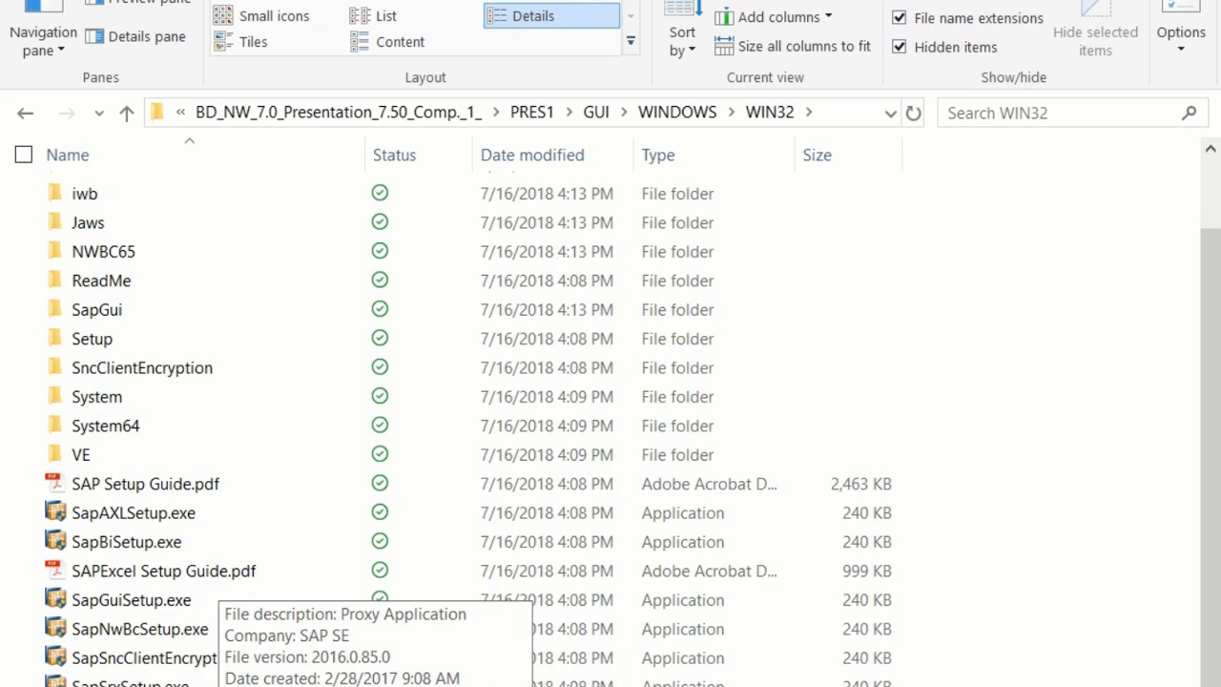
double_click(130, 599)
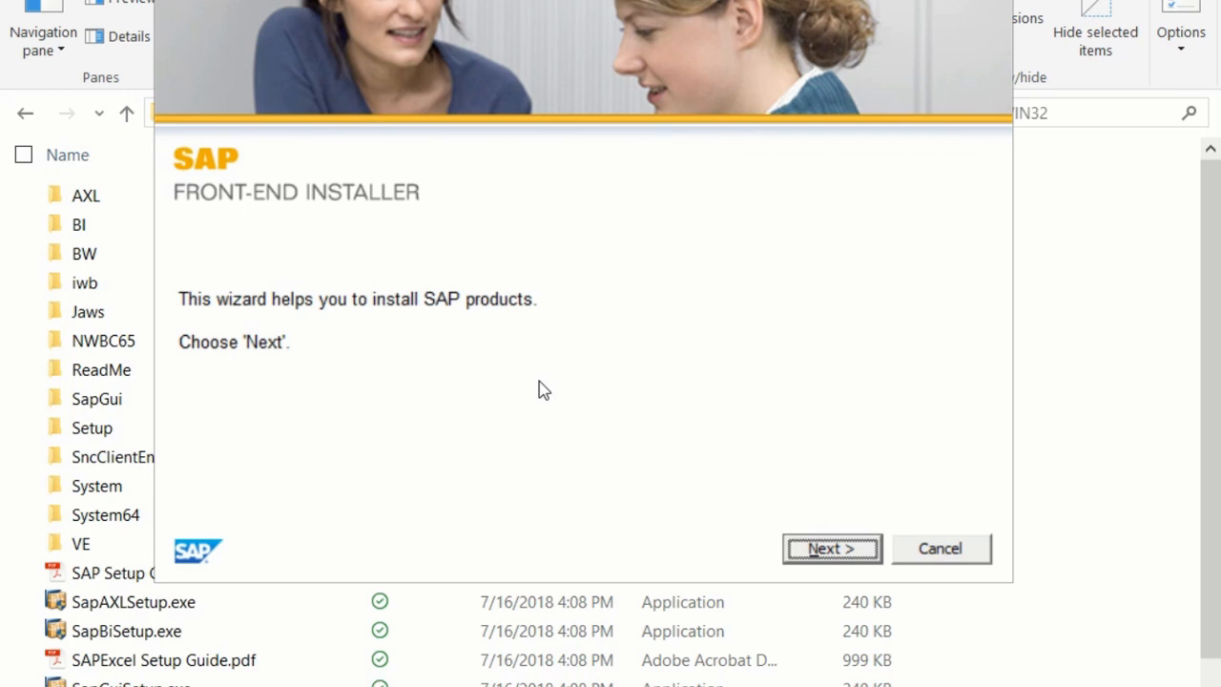
mouse_move(431, 206)
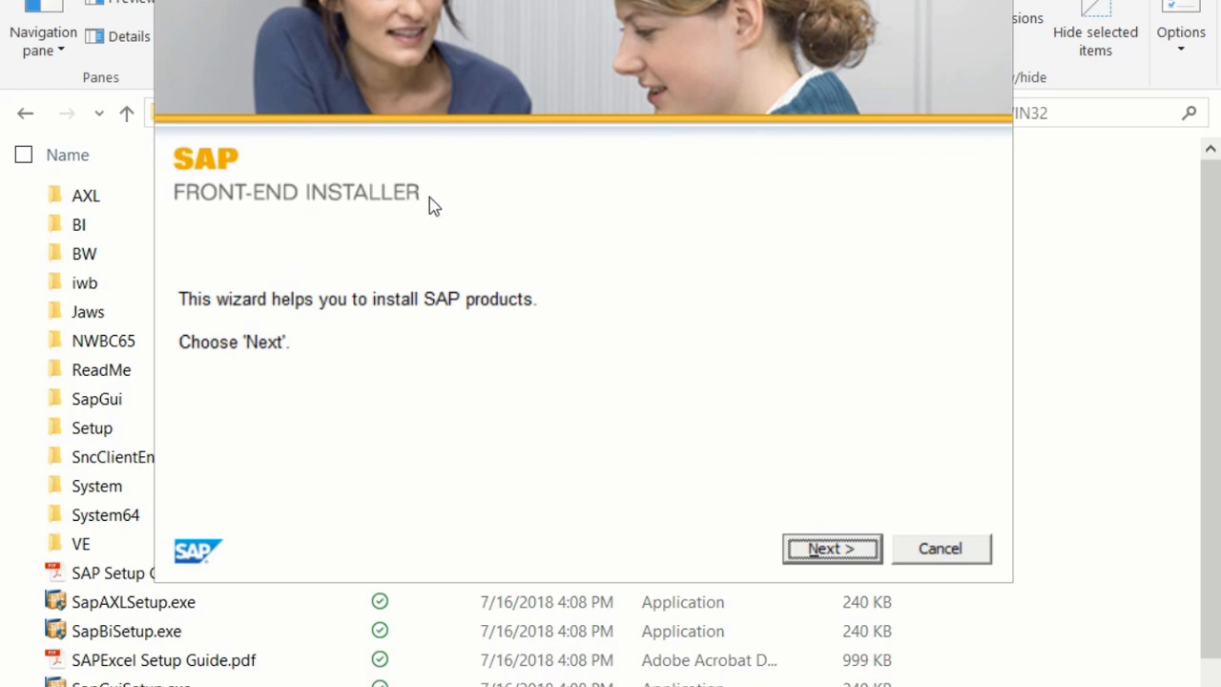
mouse_move(532, 400)
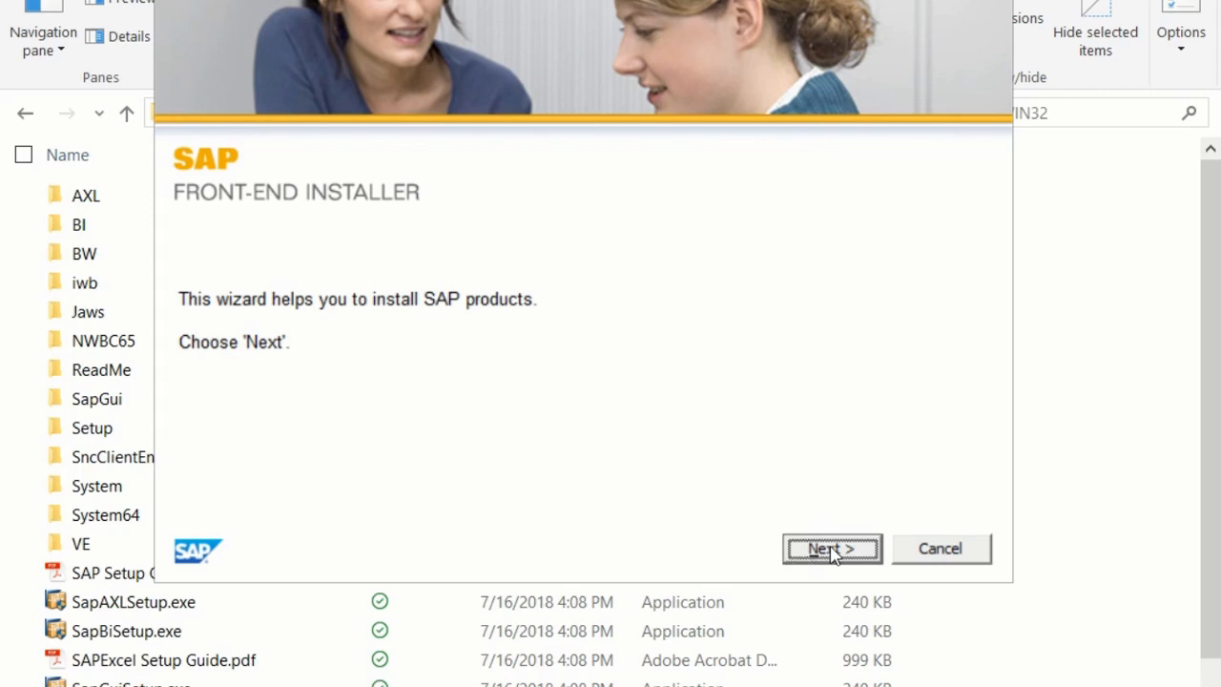
click(832, 548)
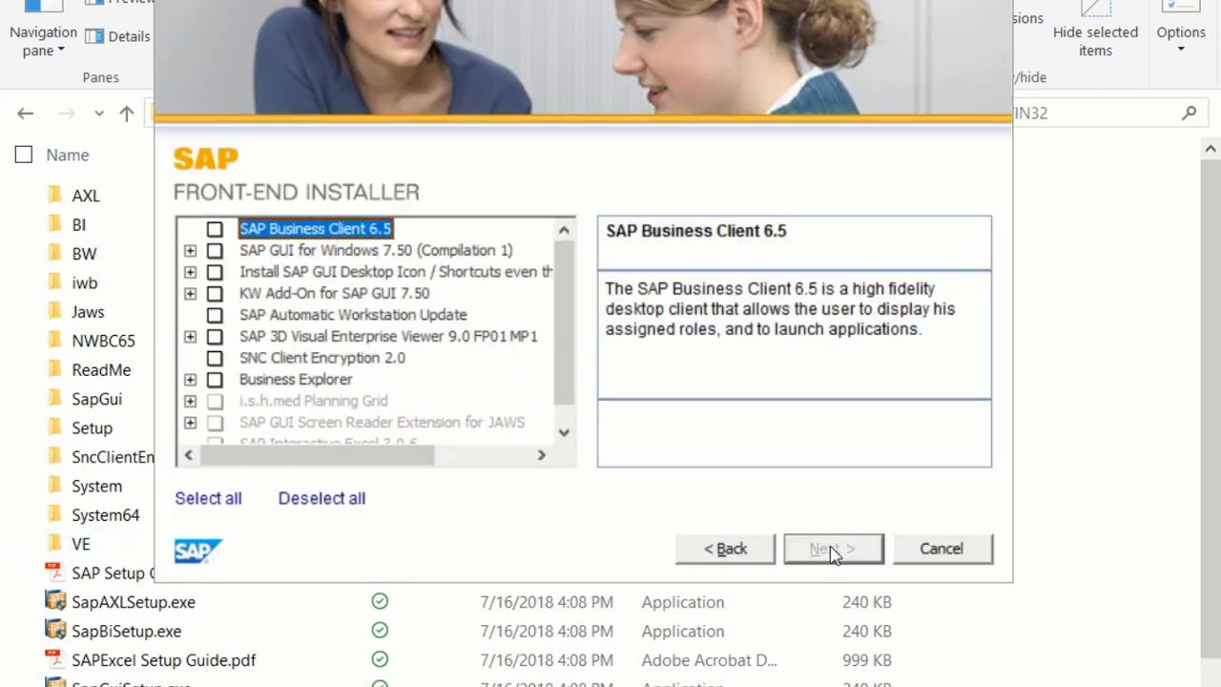
mouse_move(568, 565)
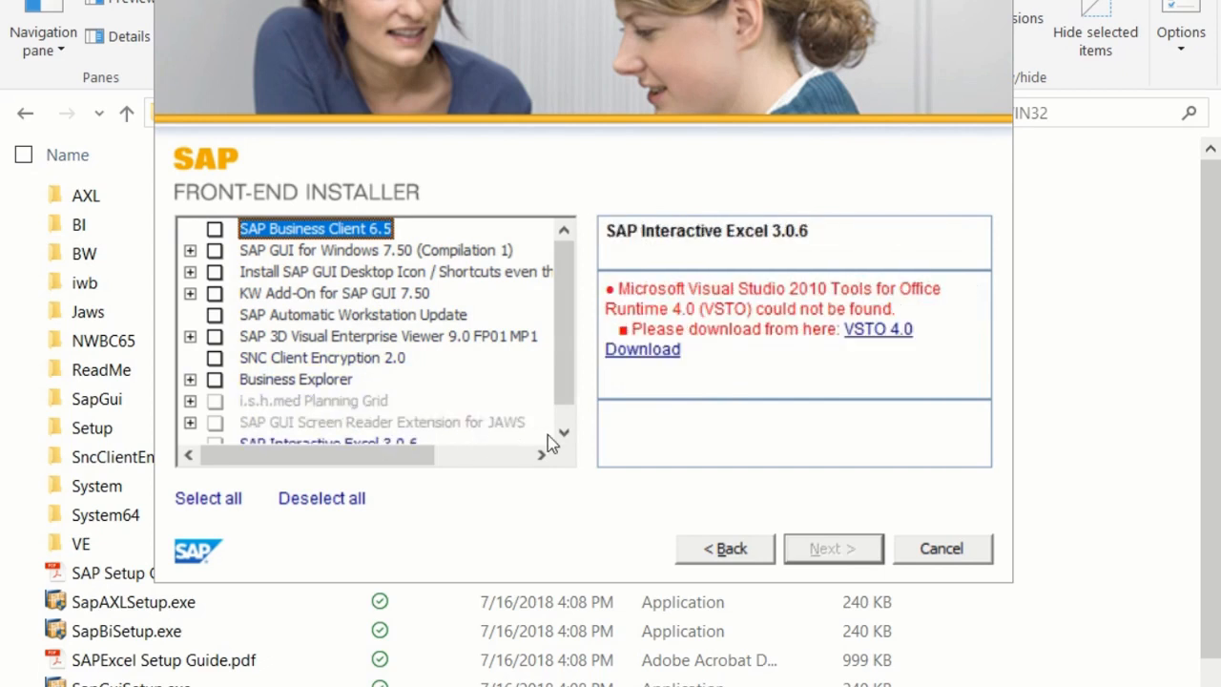
click(381, 421)
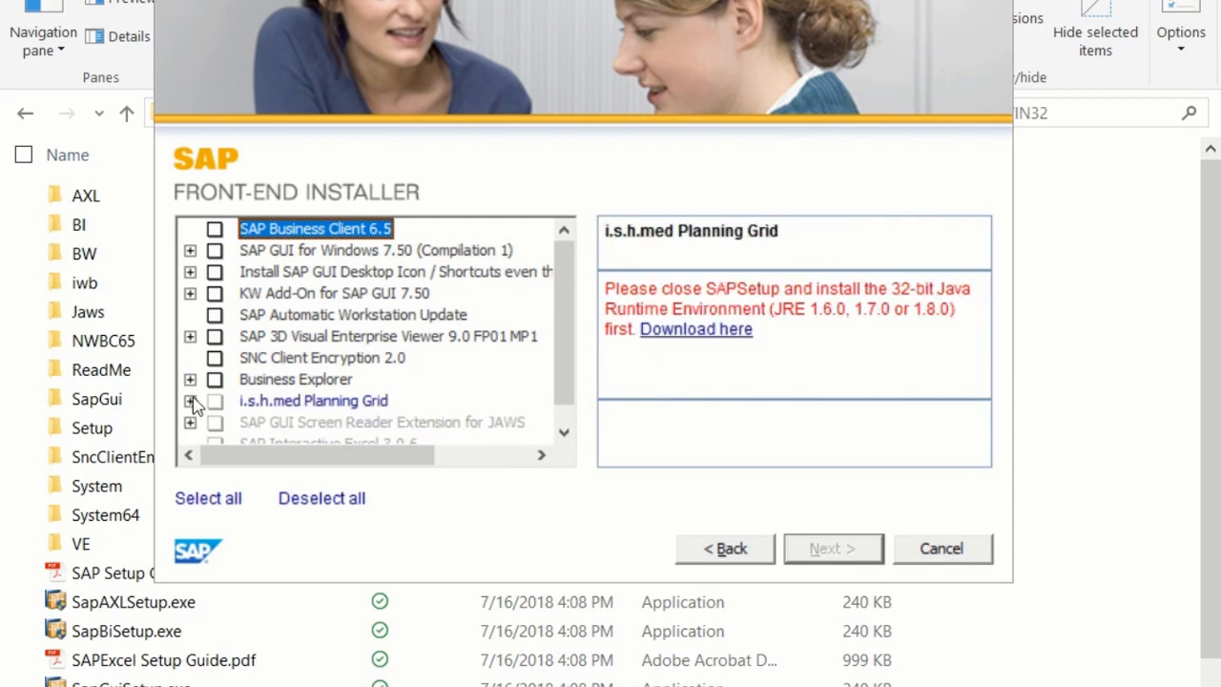
click(191, 378)
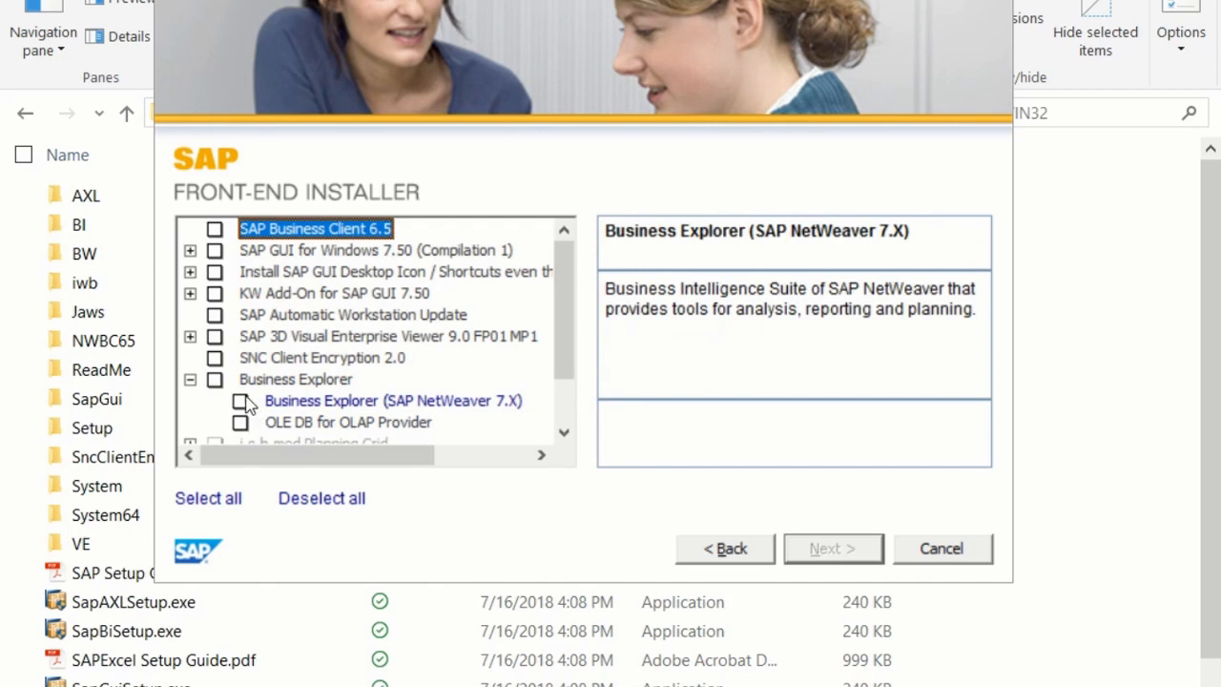
click(294, 378)
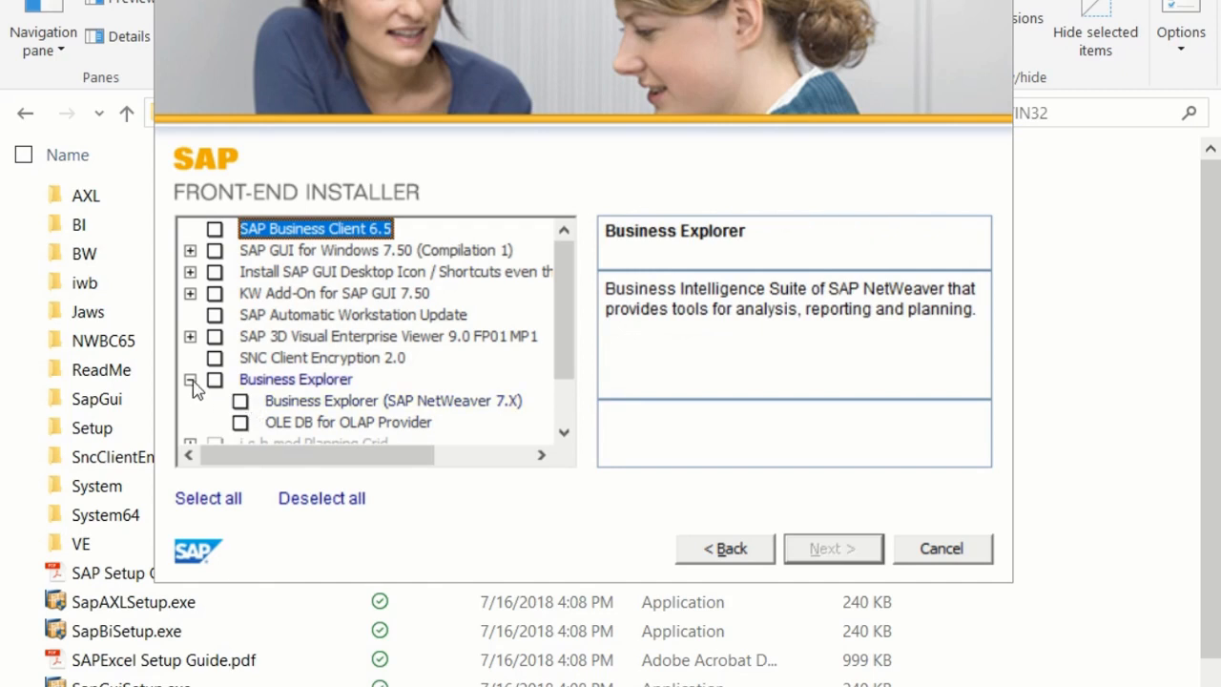
click(191, 377)
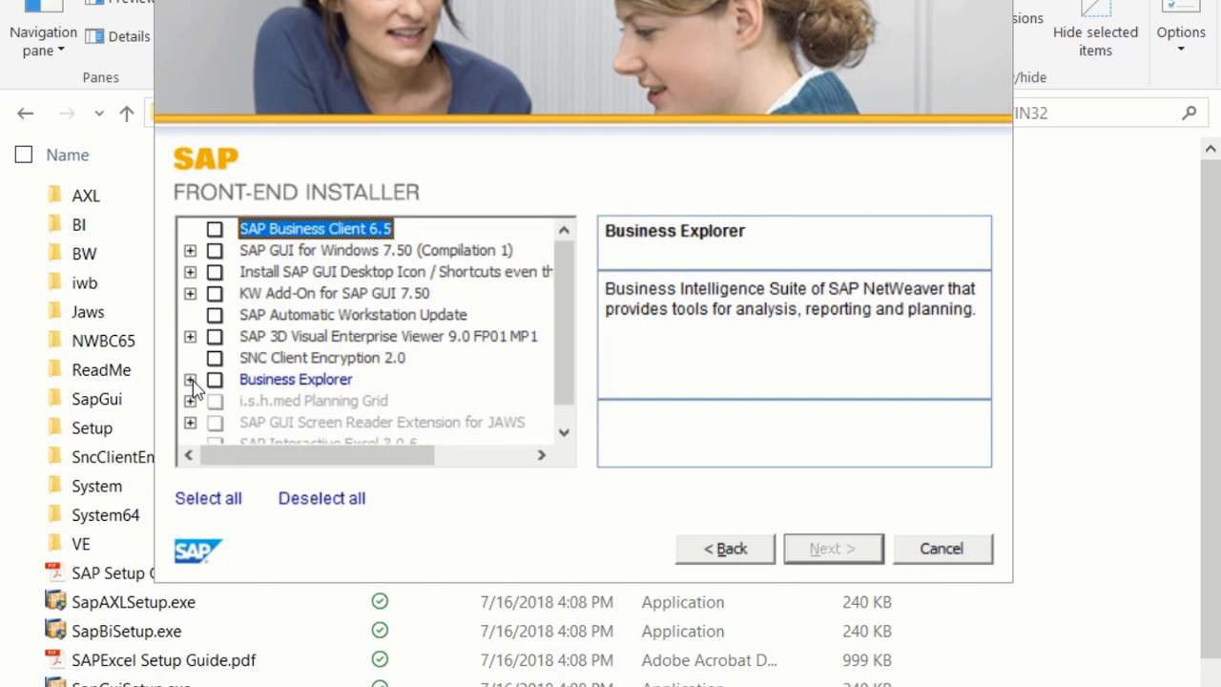
click(374, 250)
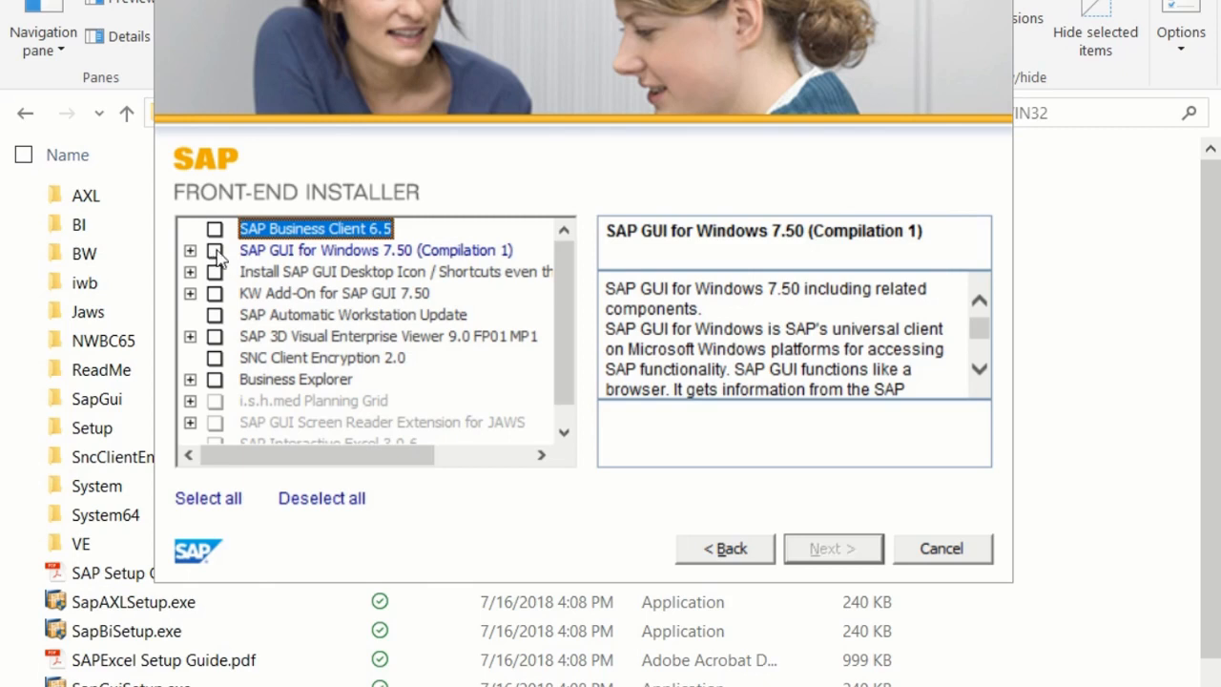
Step: Select SAP GUI for Windows 7.50 (Compilation 1) and Business Explorer for installation, 535 MB total
click(214, 250)
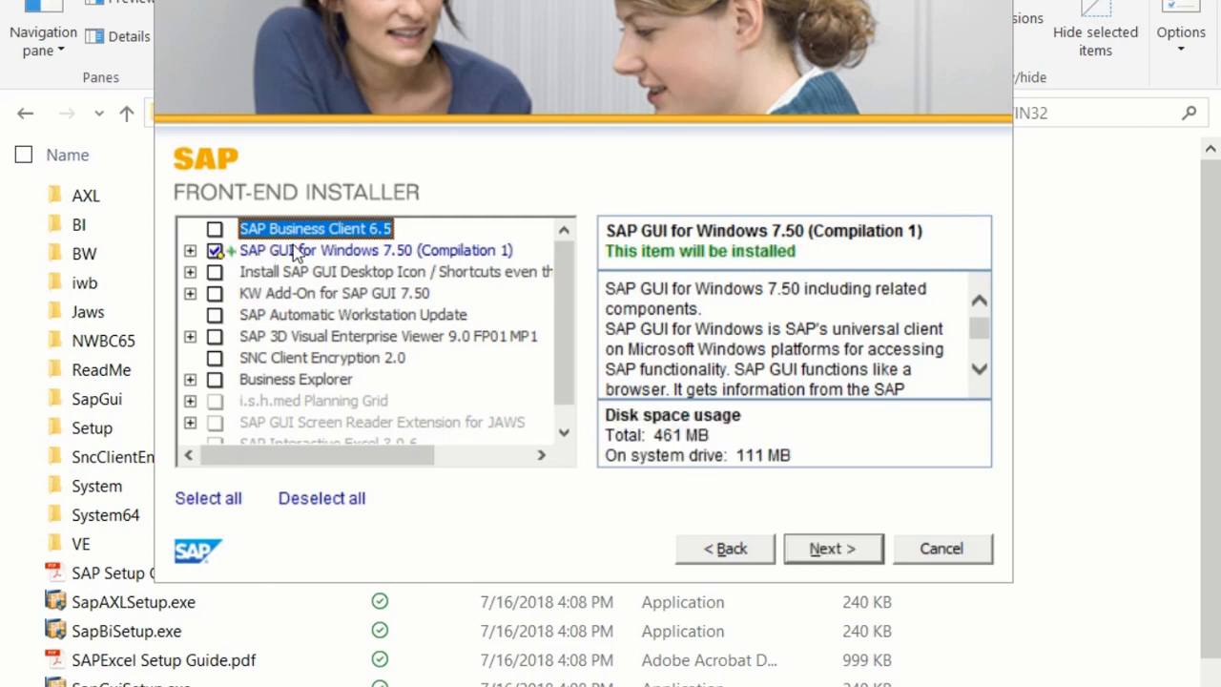
mouse_move(412, 263)
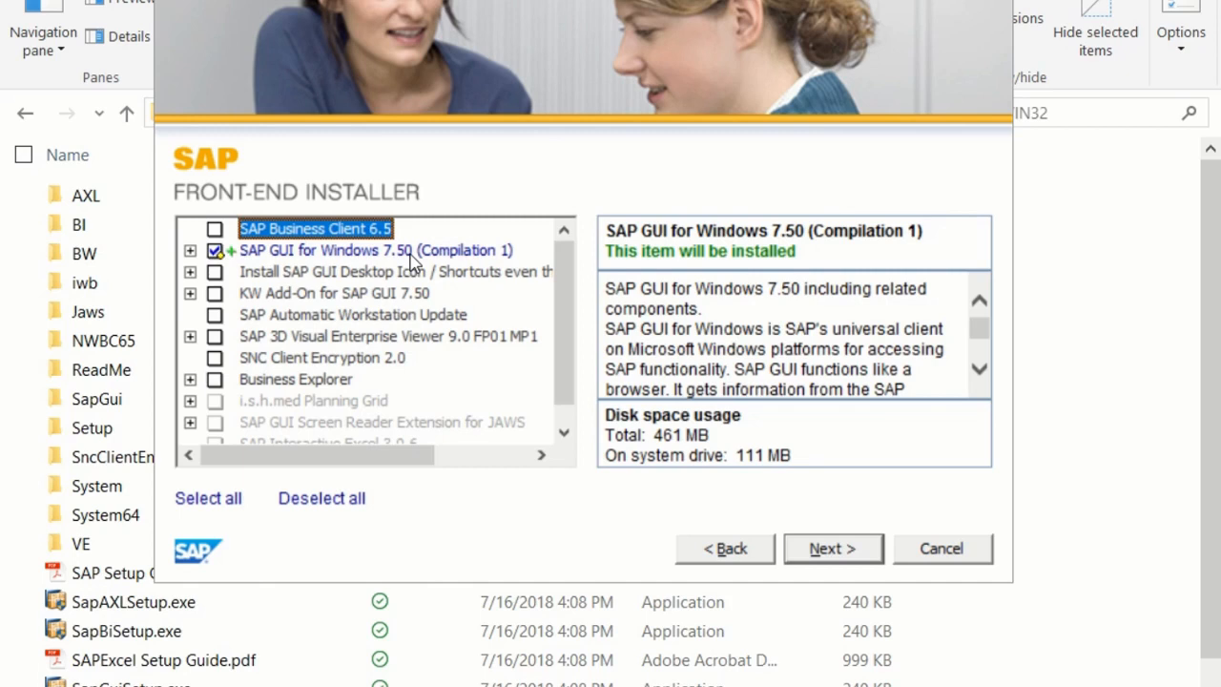
click(313, 400)
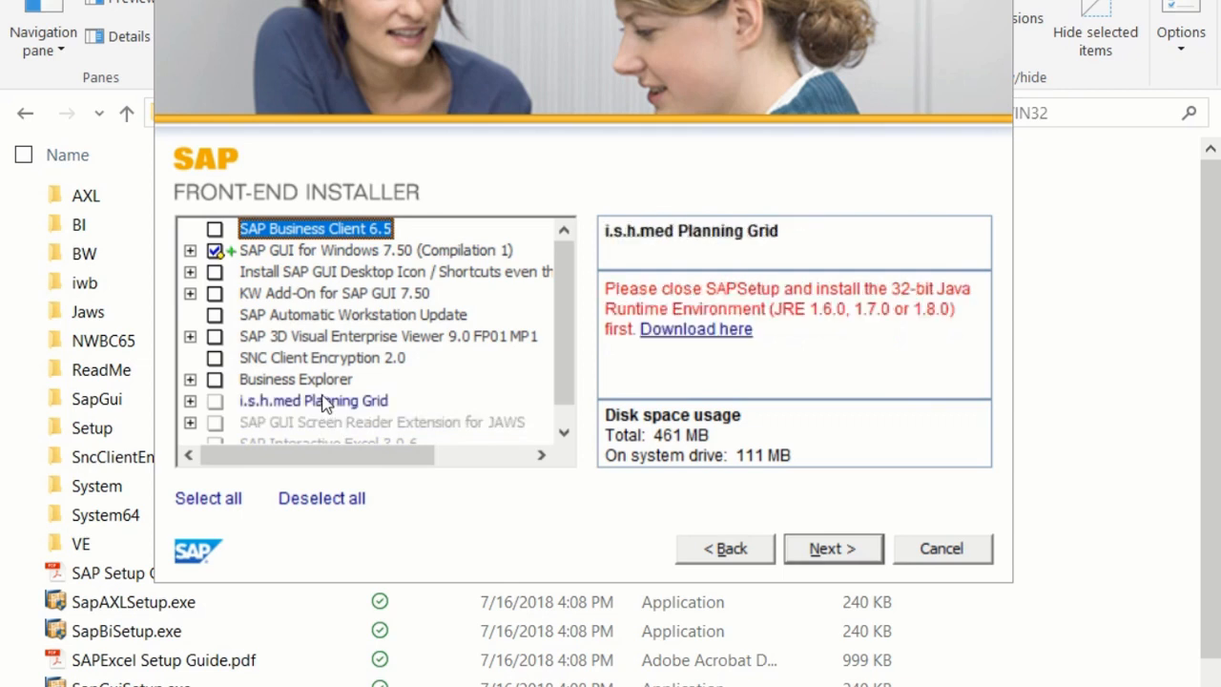
mouse_move(295, 378)
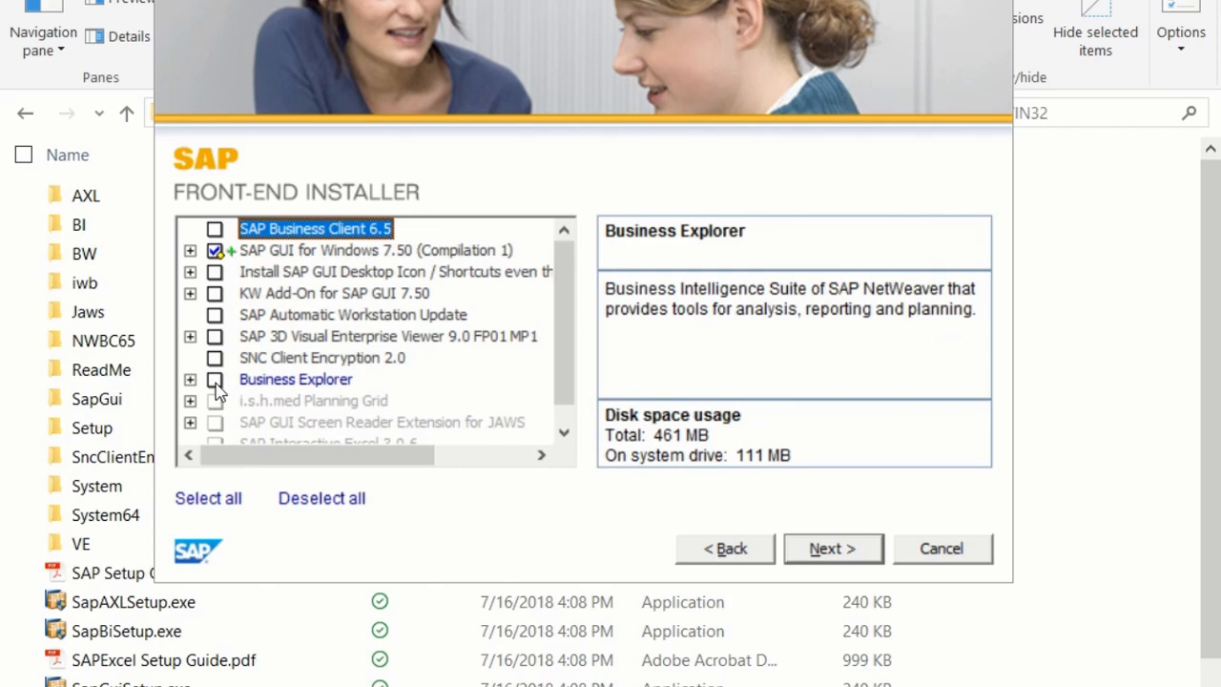
click(214, 378)
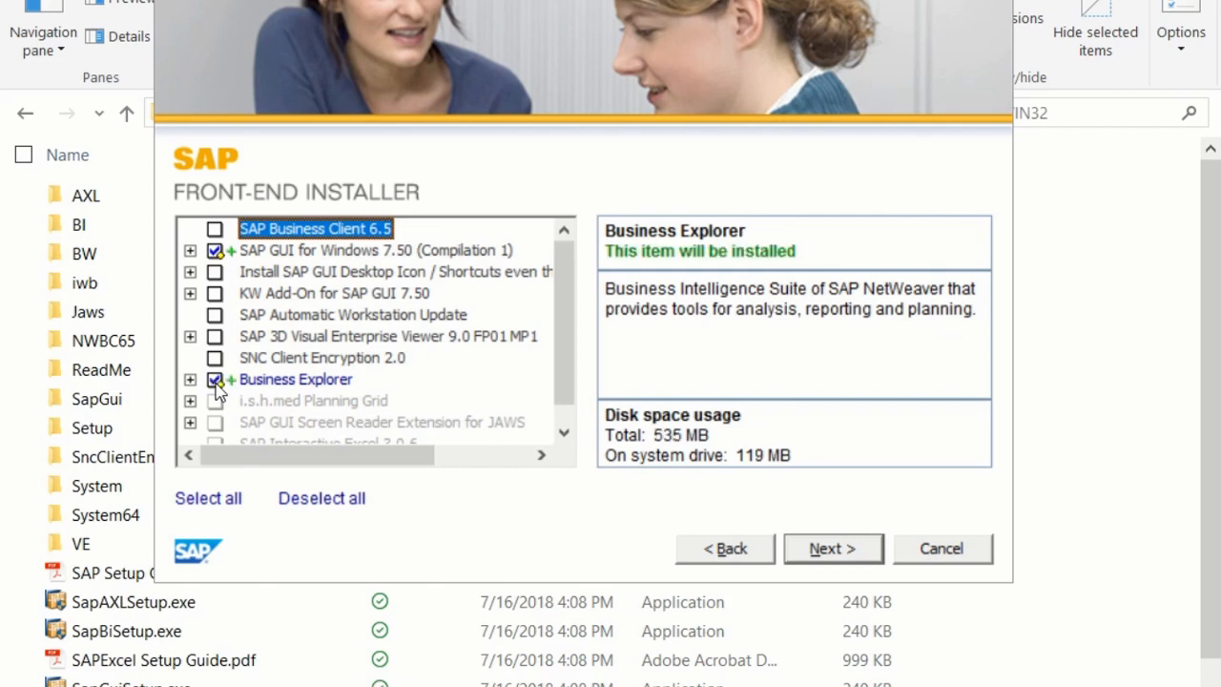
mouse_move(358, 401)
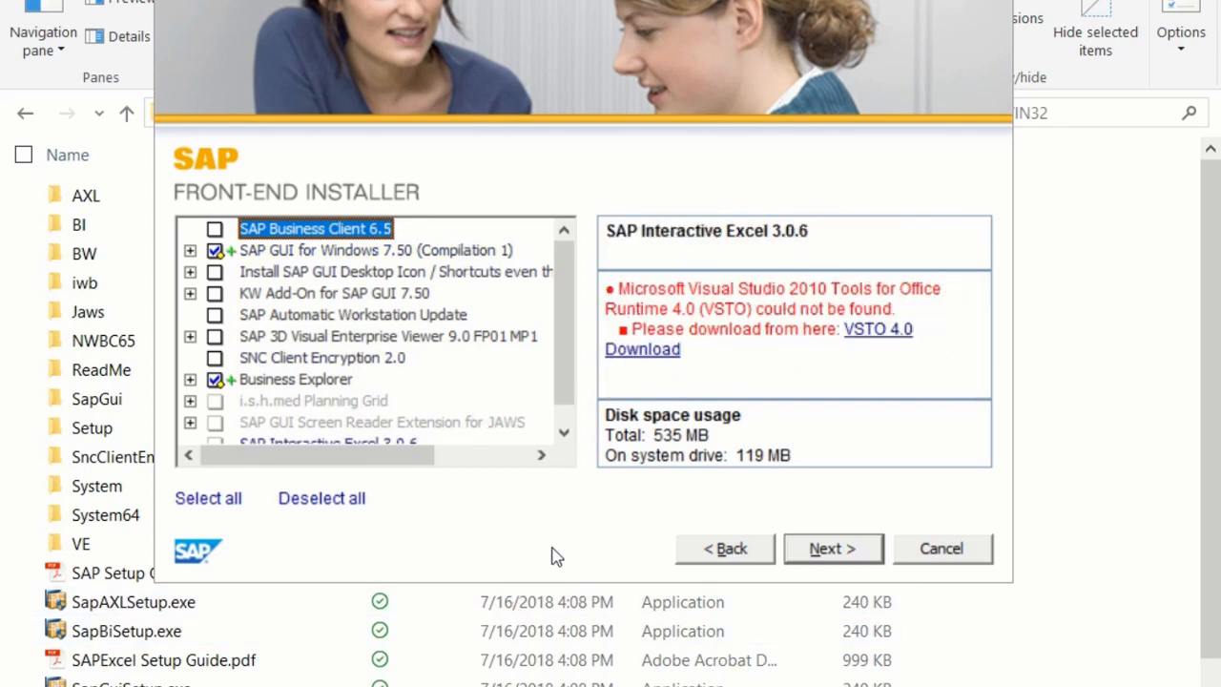
mouse_move(696, 439)
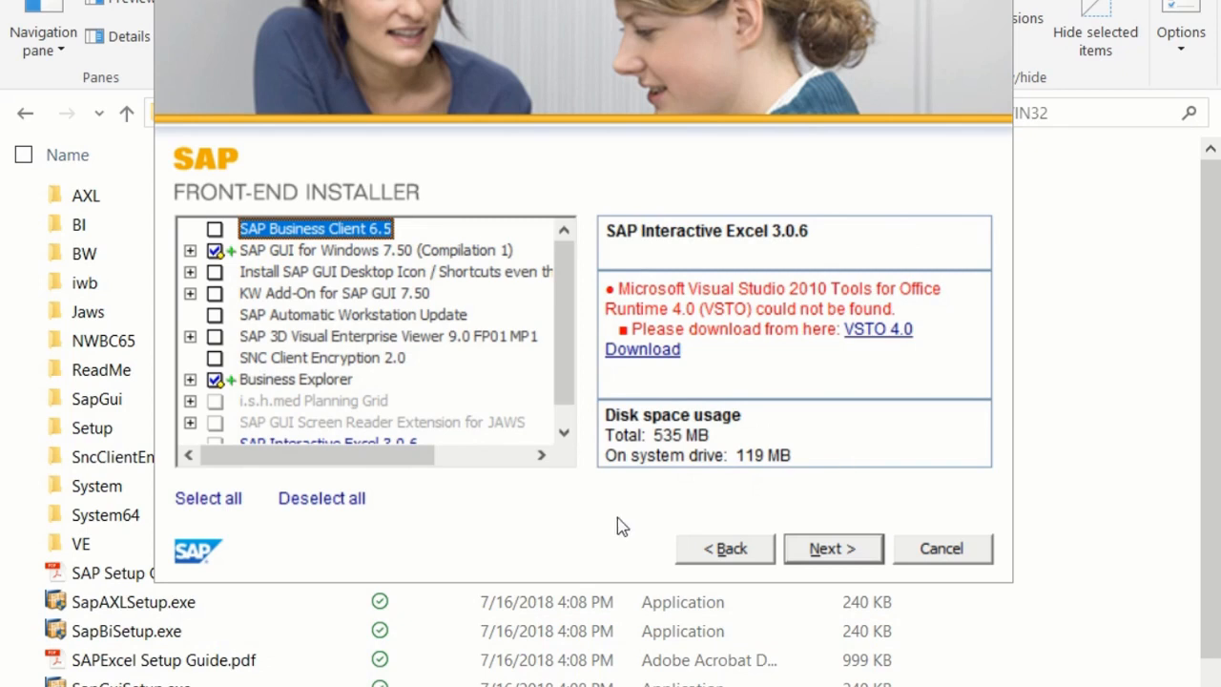
mouse_move(759, 511)
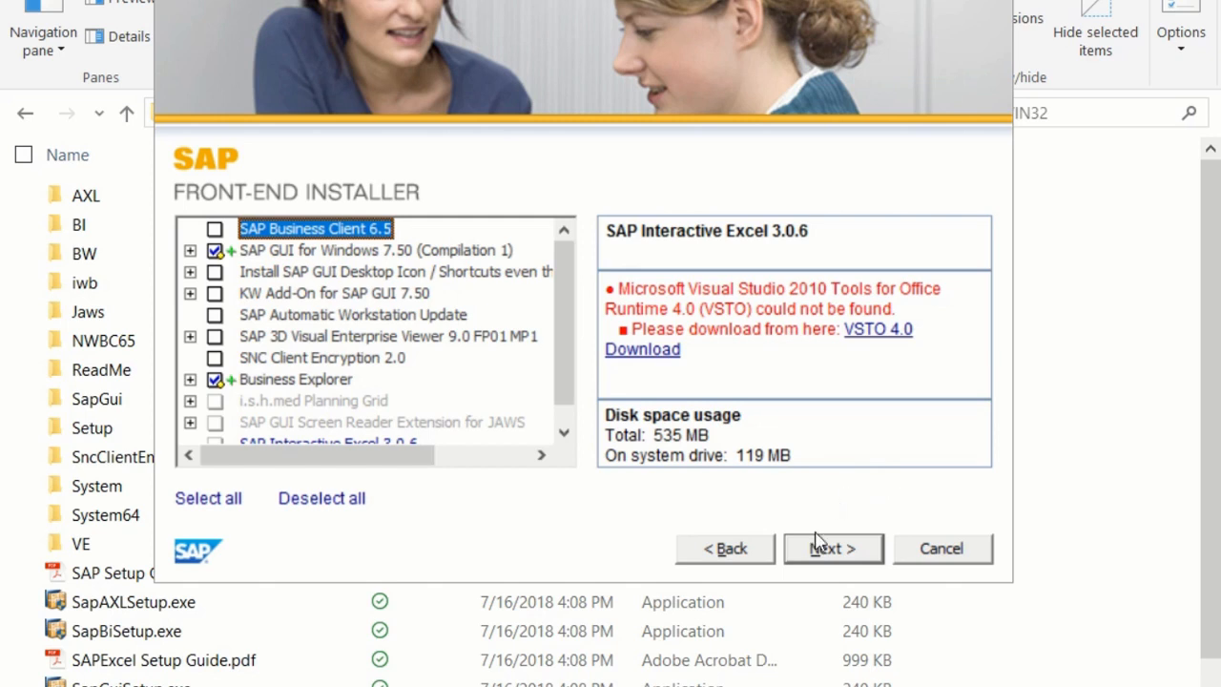
Step: Accept the default Program Files (x86)\SAP folders for SAP GUI and Business Explorer and start installing
click(832, 549)
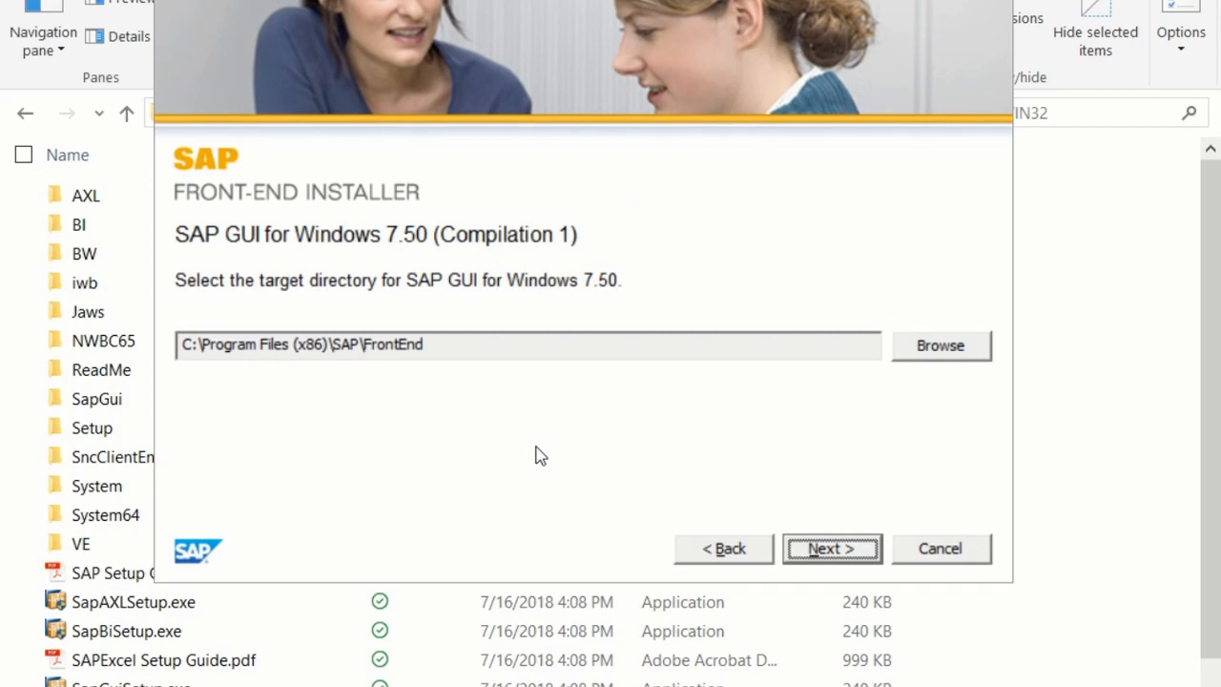
mouse_move(471, 411)
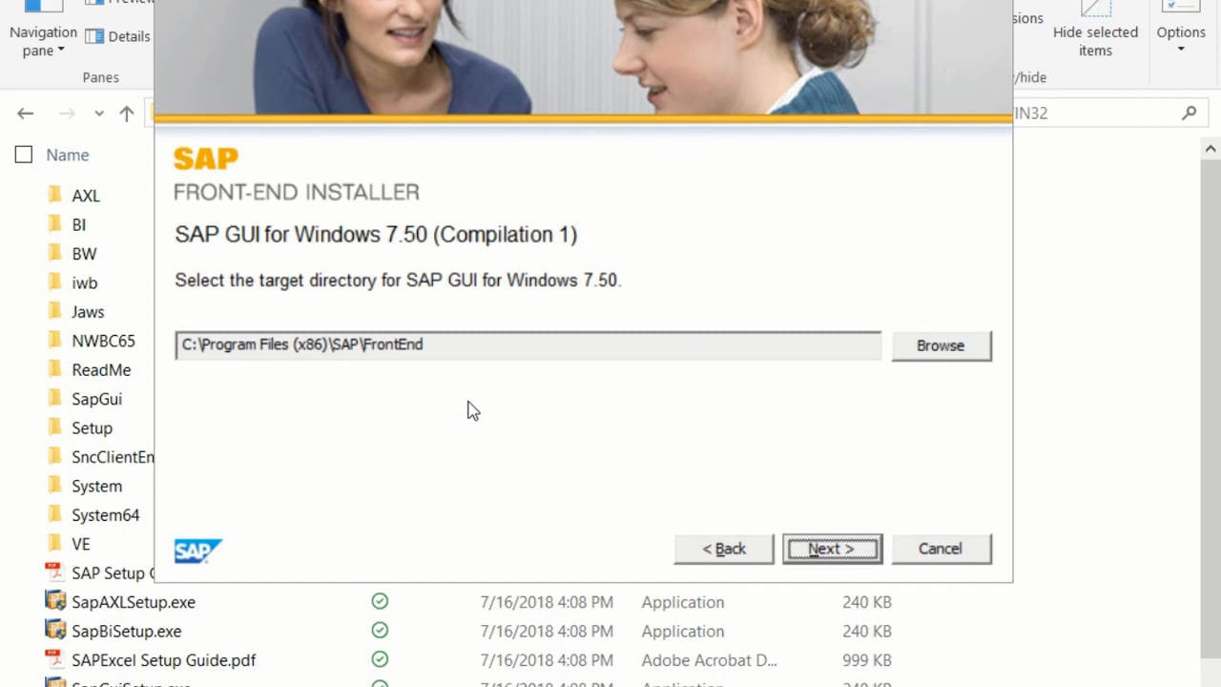
click(831, 550)
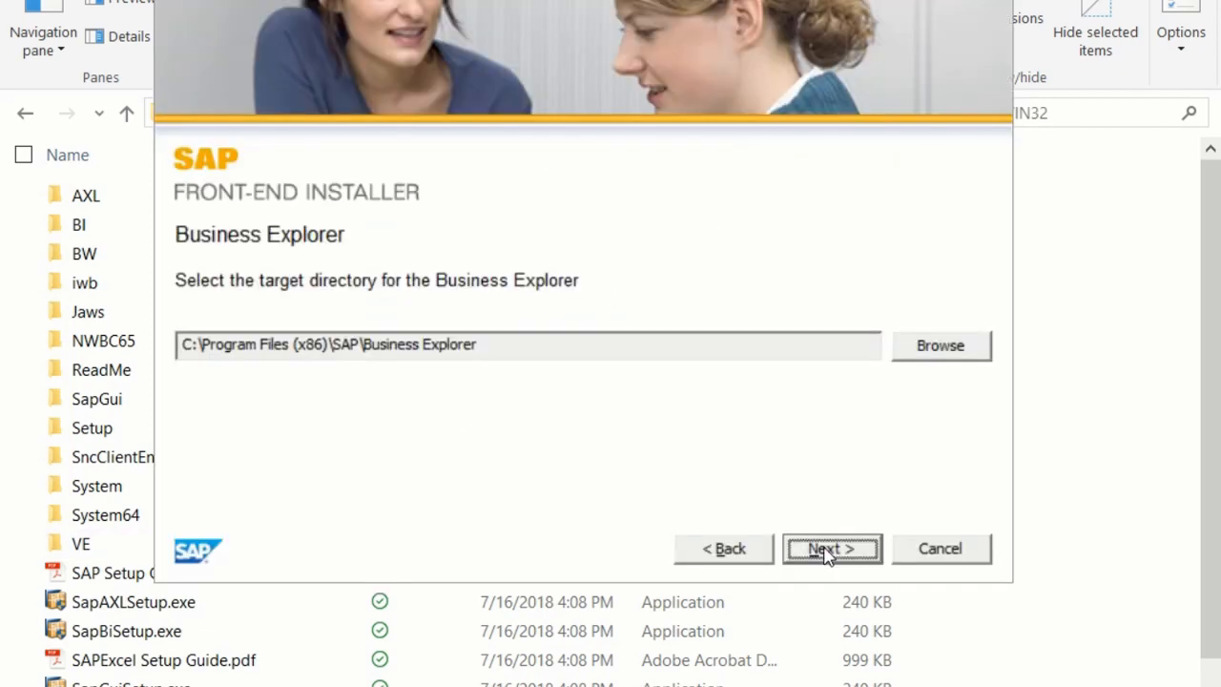
mouse_move(439, 438)
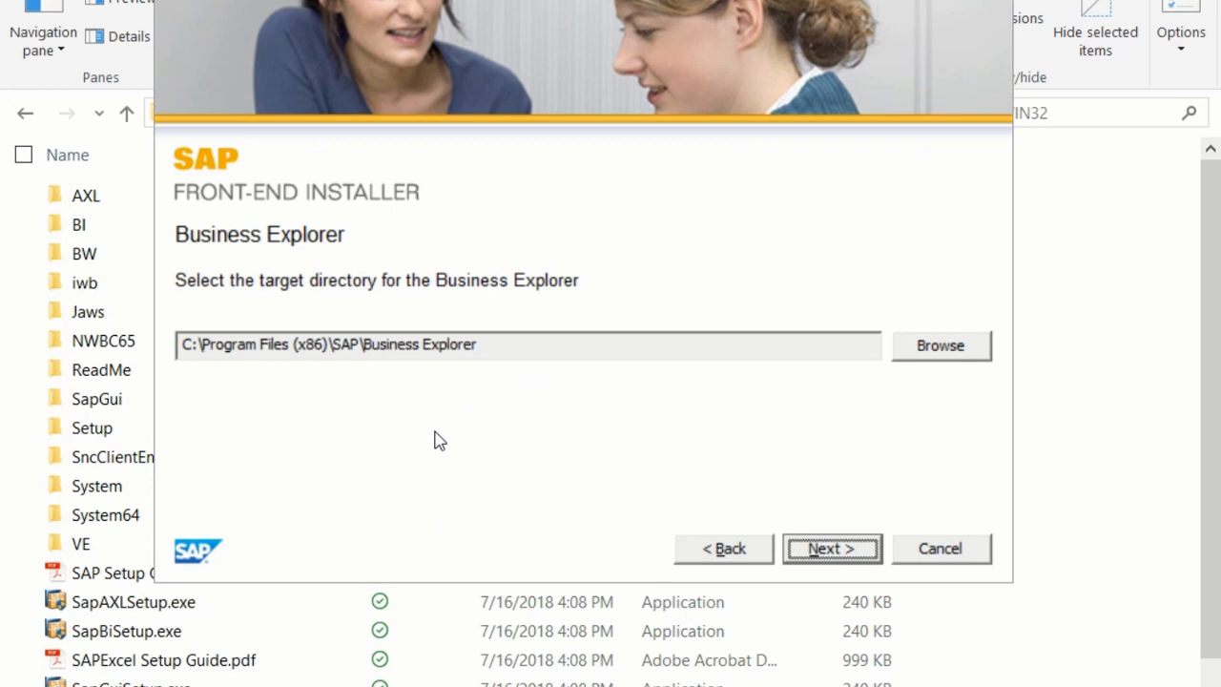
mouse_move(561, 435)
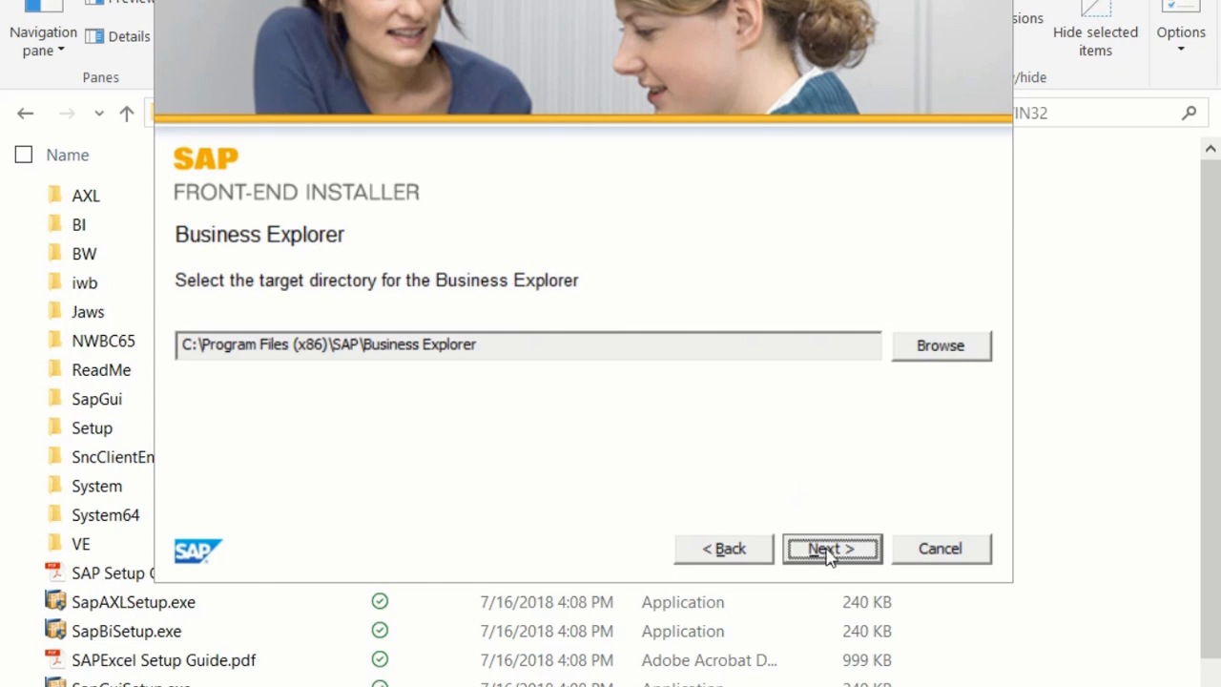
click(831, 549)
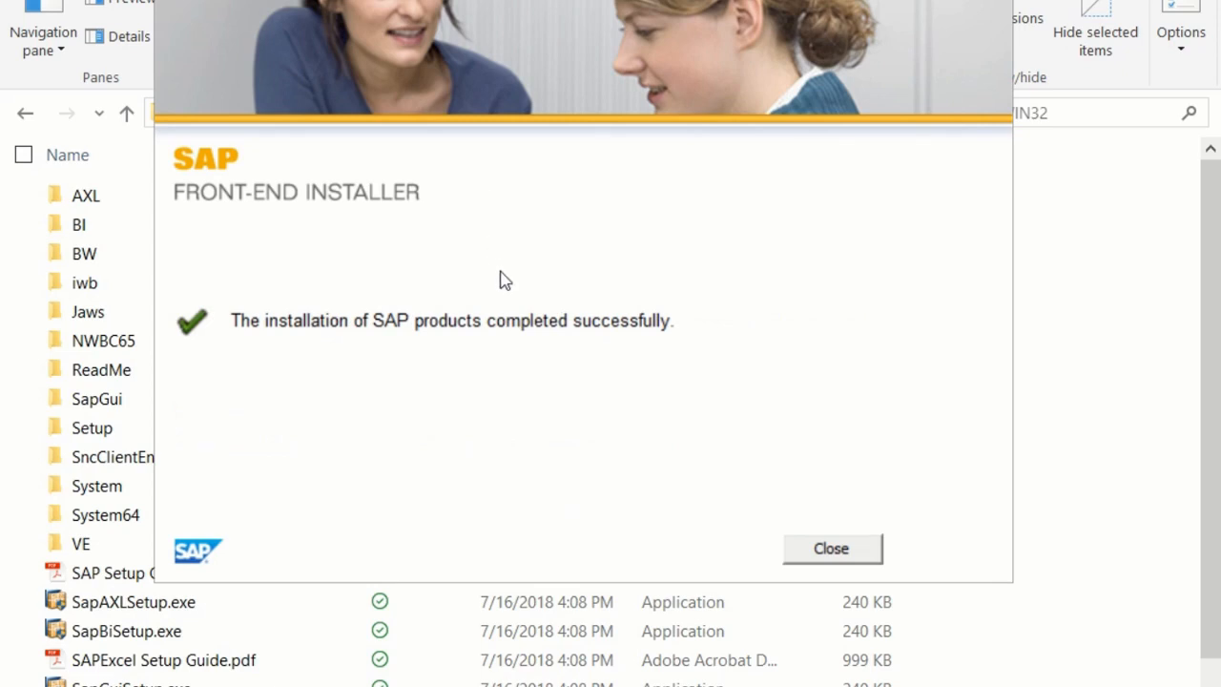
mouse_move(347, 347)
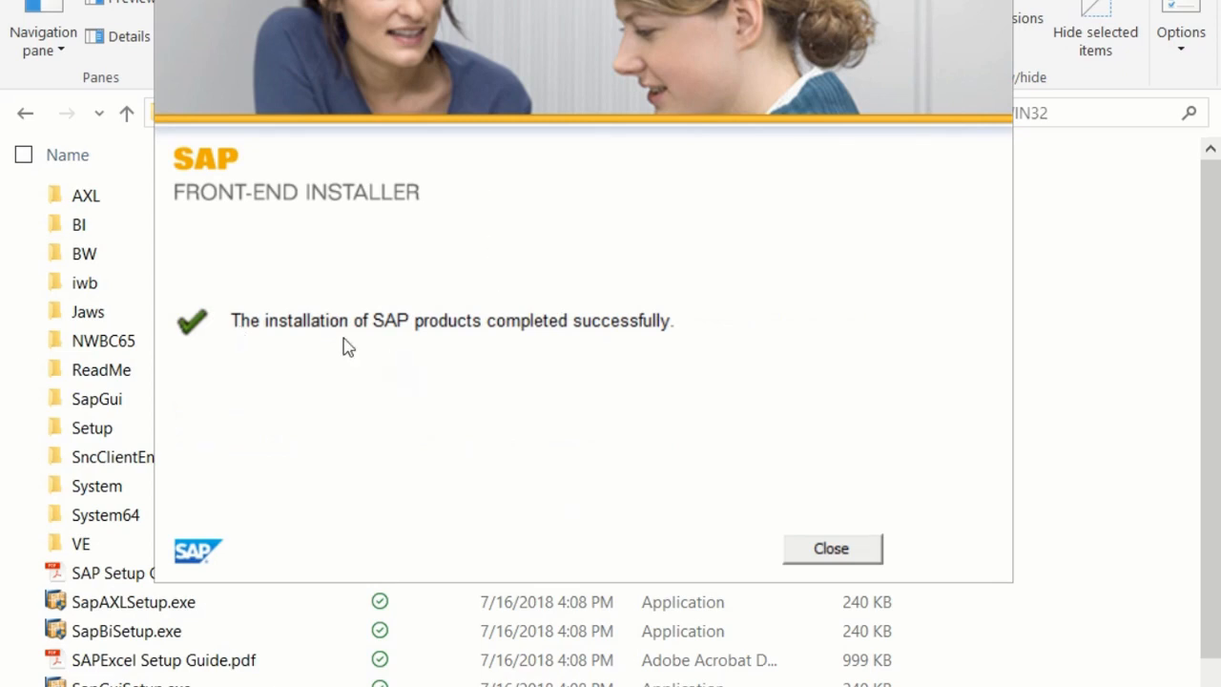
mouse_move(506, 457)
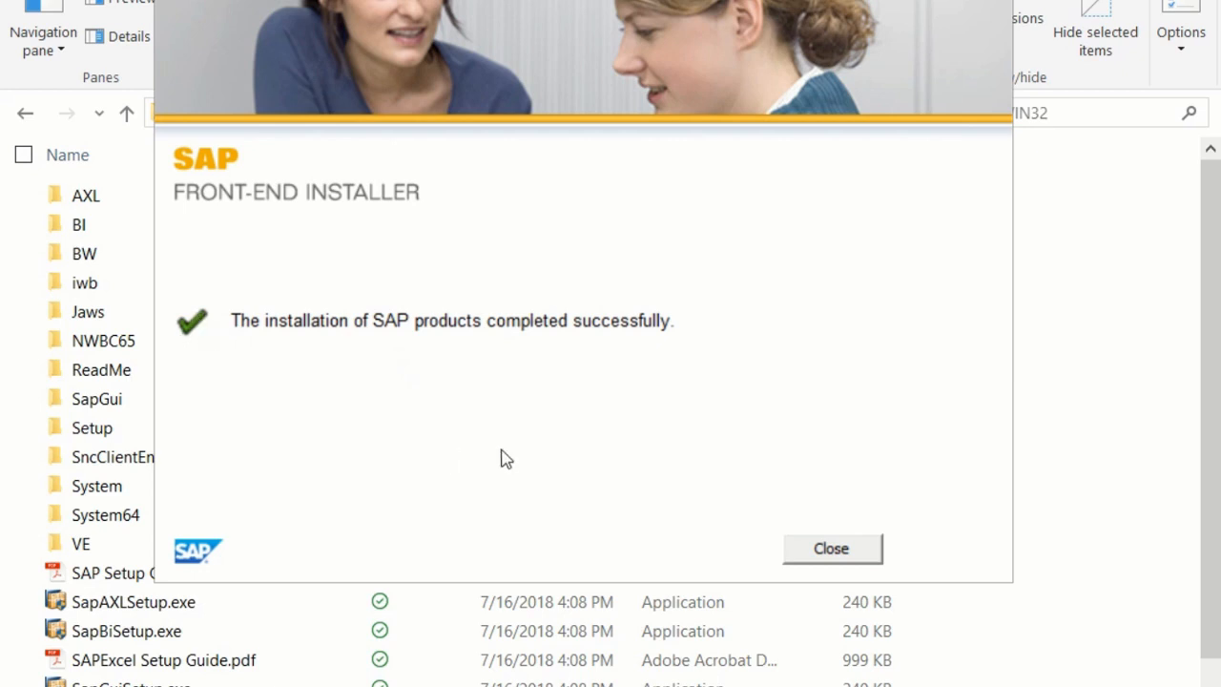
Step: Close the installer after it reports the installation completed successfully
click(831, 548)
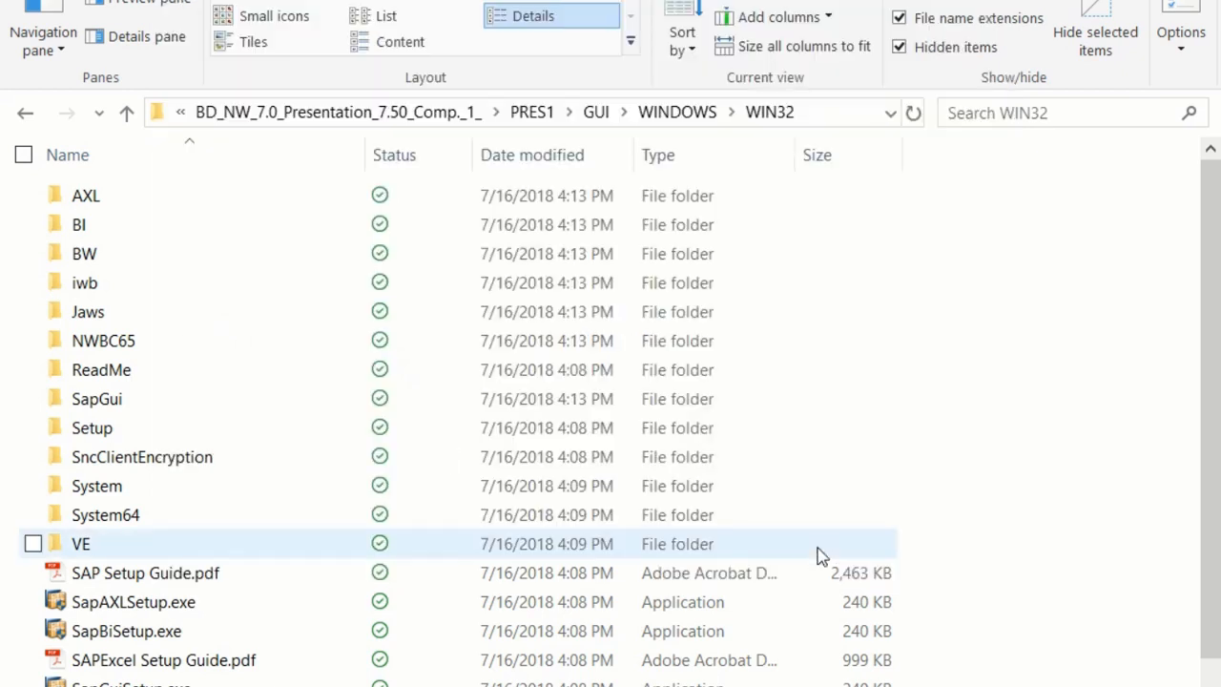